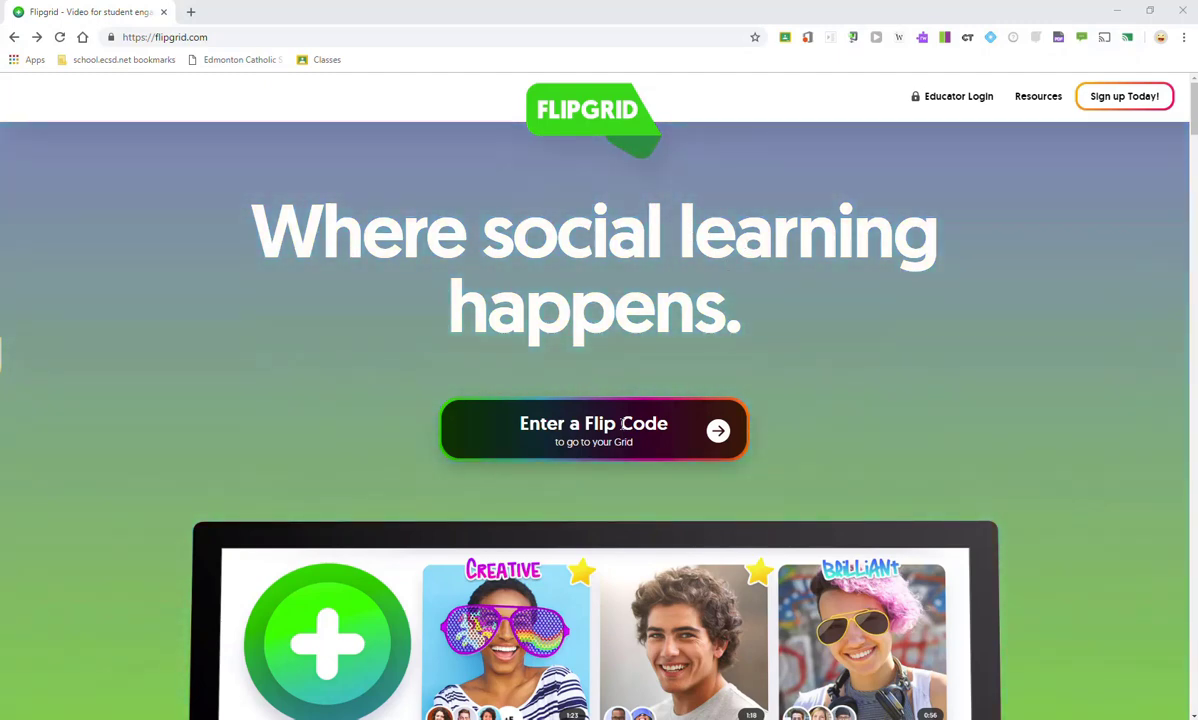
Enter the flip code social8 to reach the locked Social 8 grid.
left_click(593, 430)
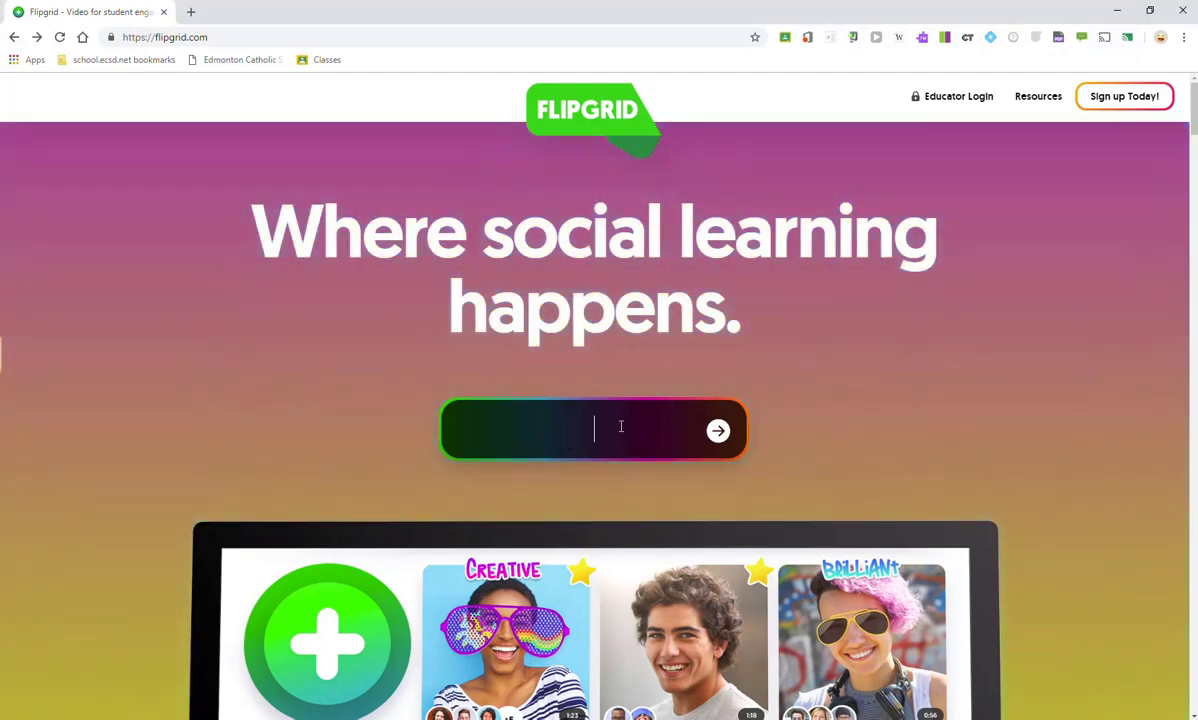
type("social")
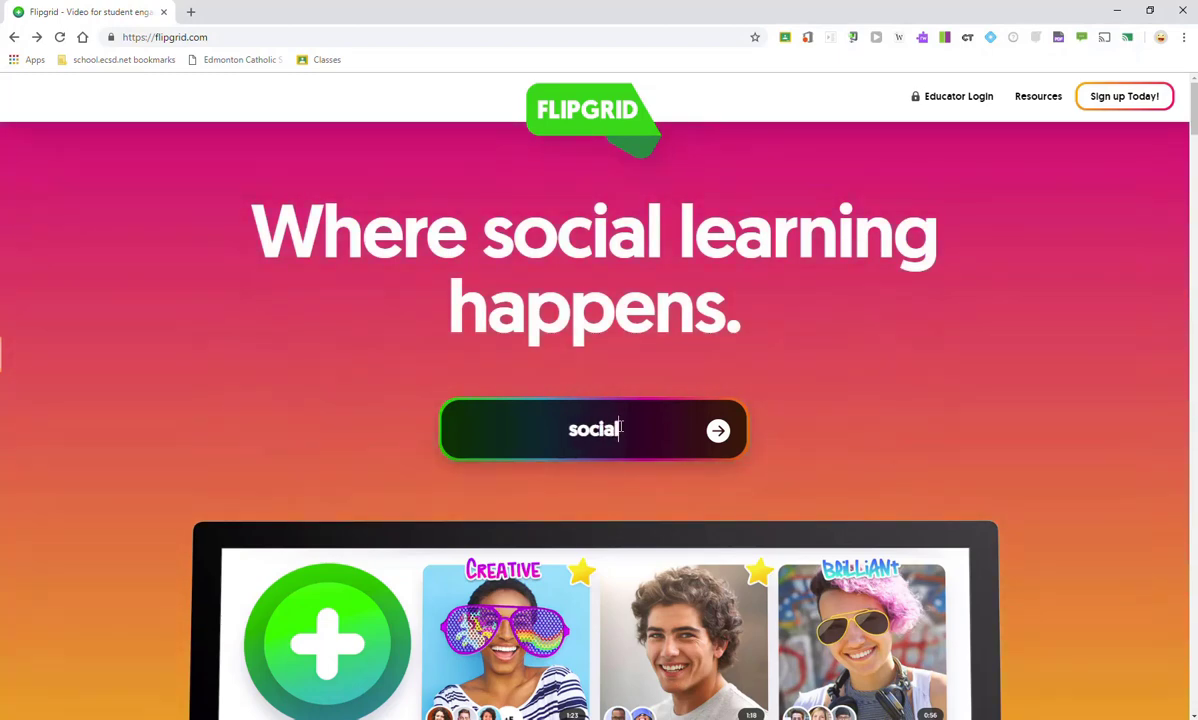
type("8")
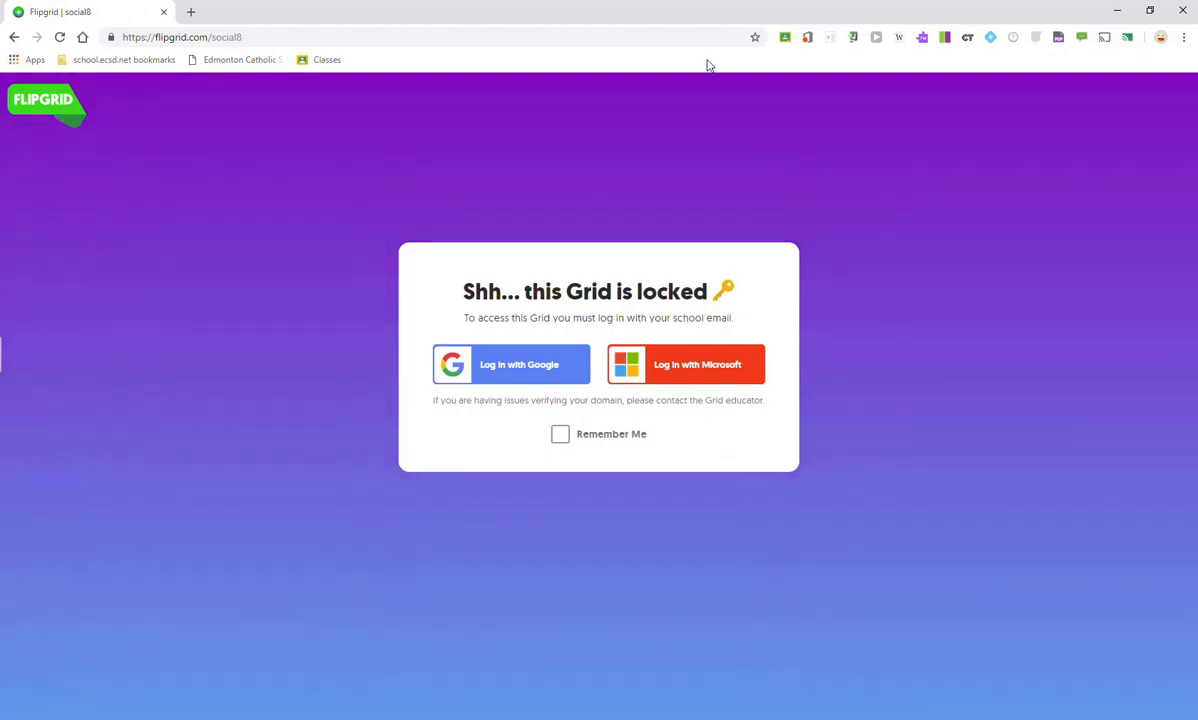
mouse_move(281, 260)
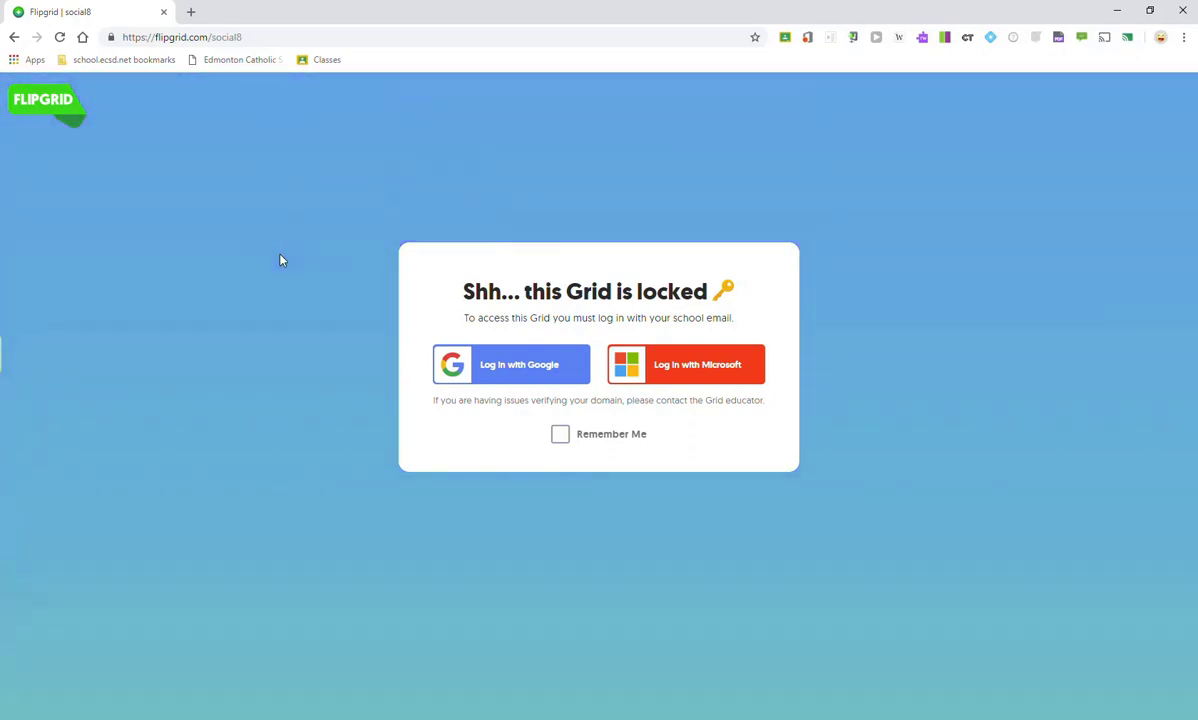
mouse_move(722, 404)
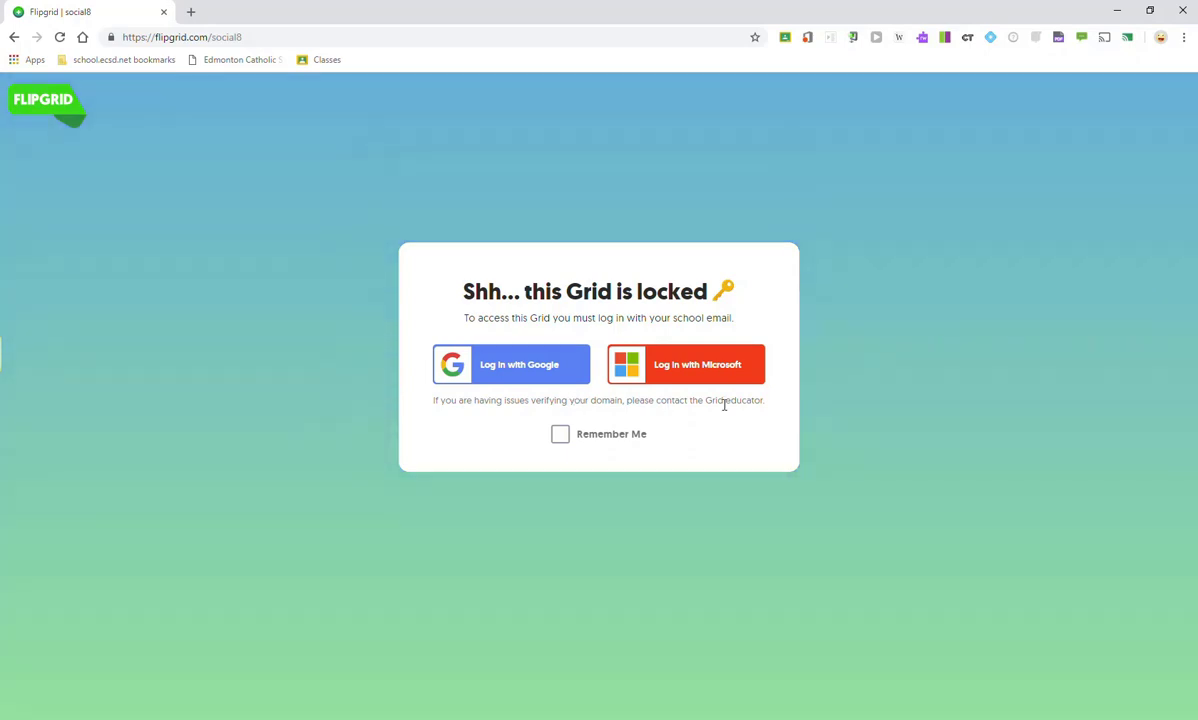
mouse_move(760, 393)
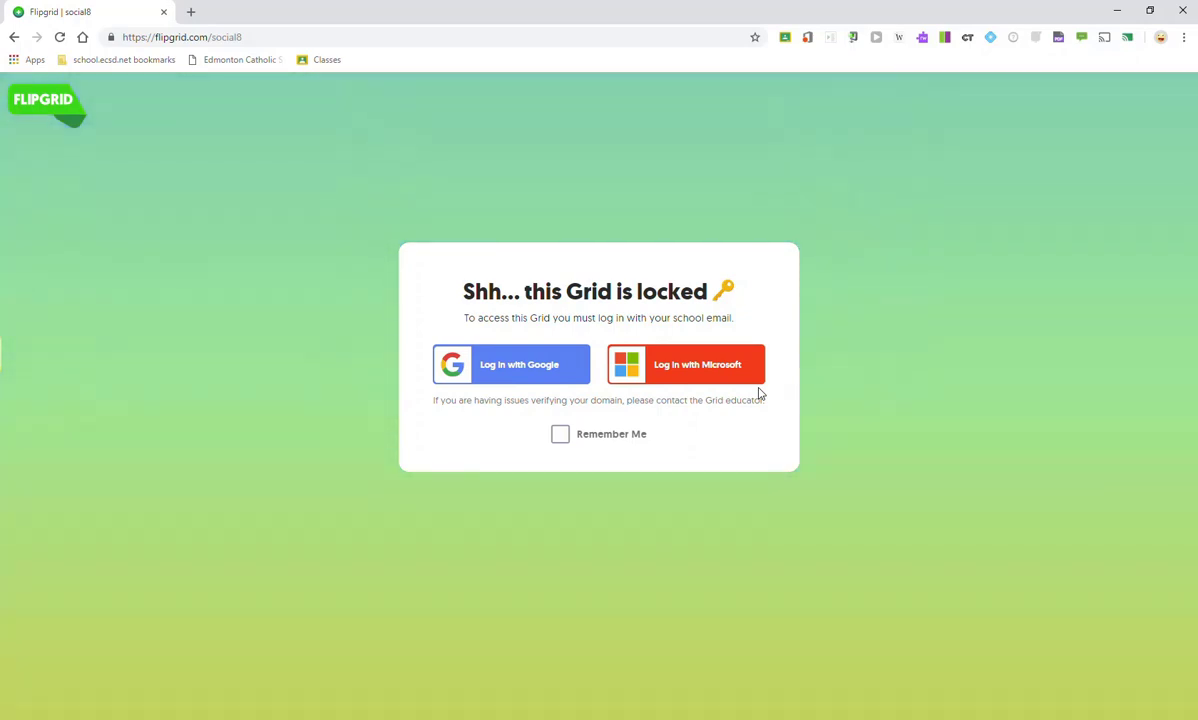
mouse_move(456, 246)
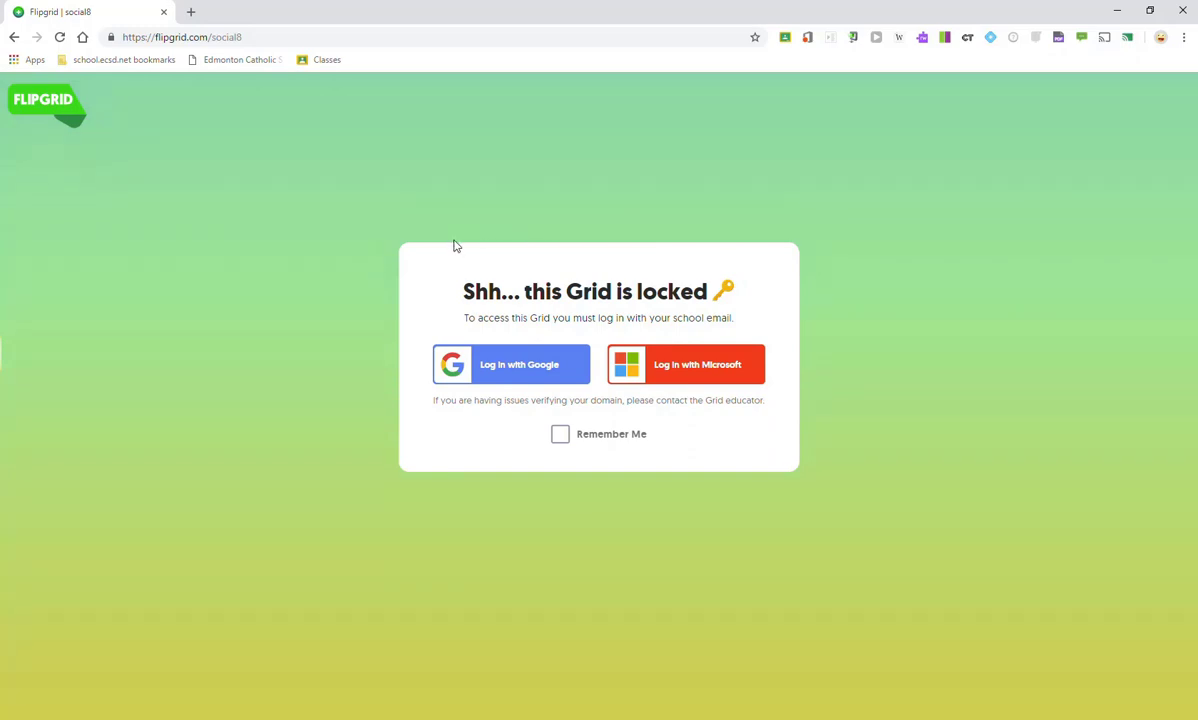
mouse_move(379, 262)
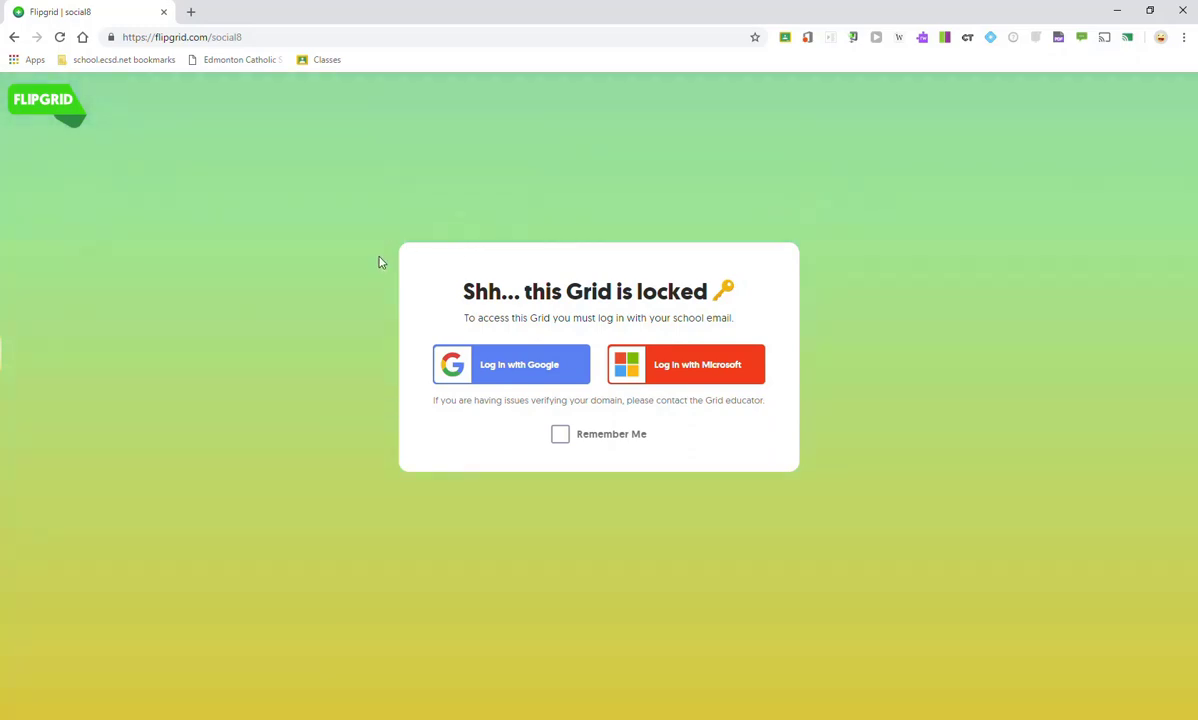
mouse_move(543, 221)
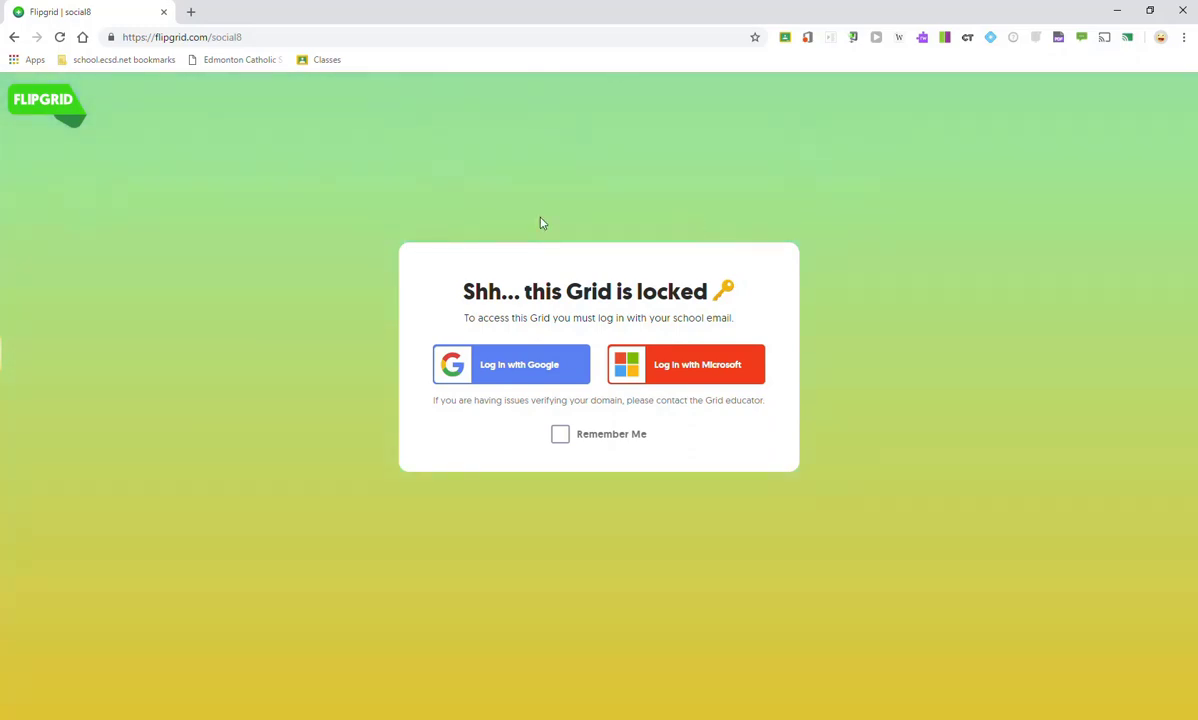
mouse_move(504, 222)
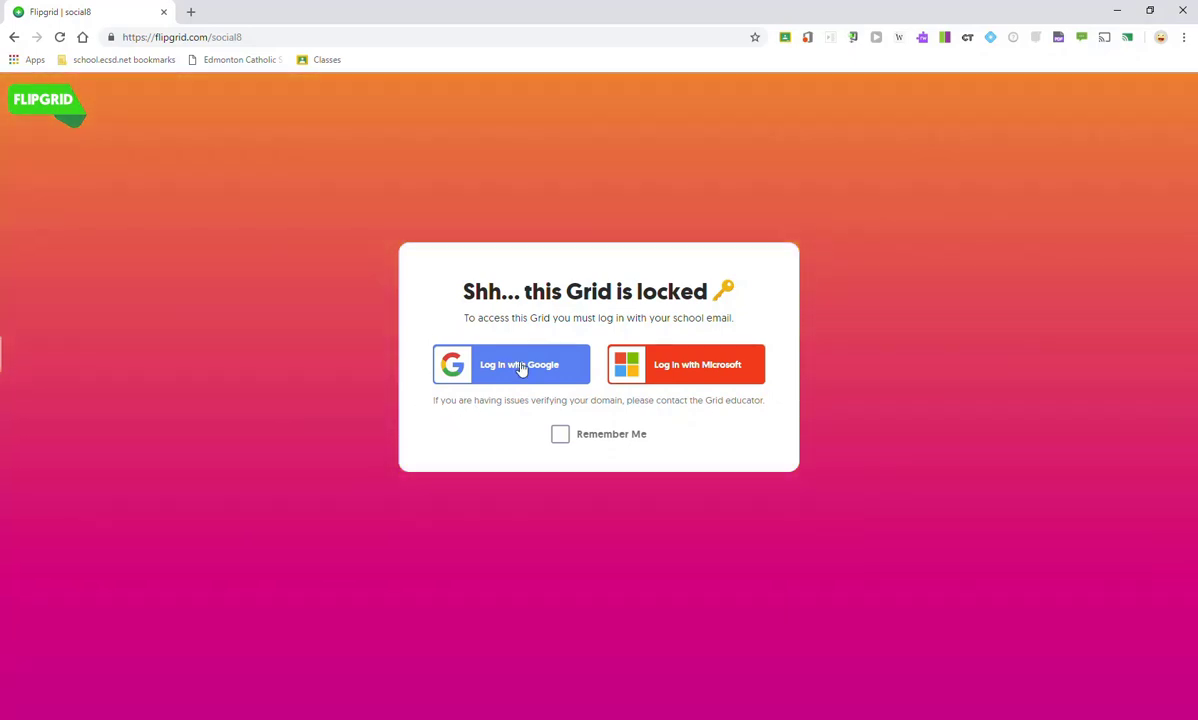
Log in with Google using the student's school account.
left_click(511, 364)
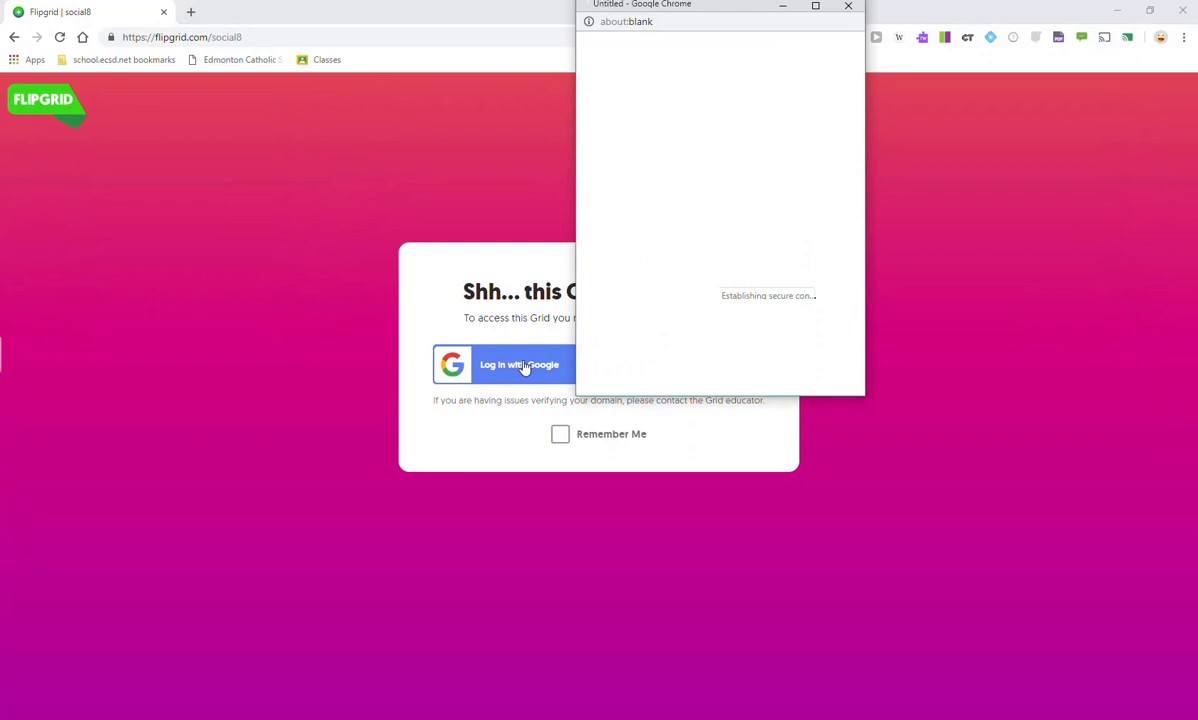
left_click(519, 364)
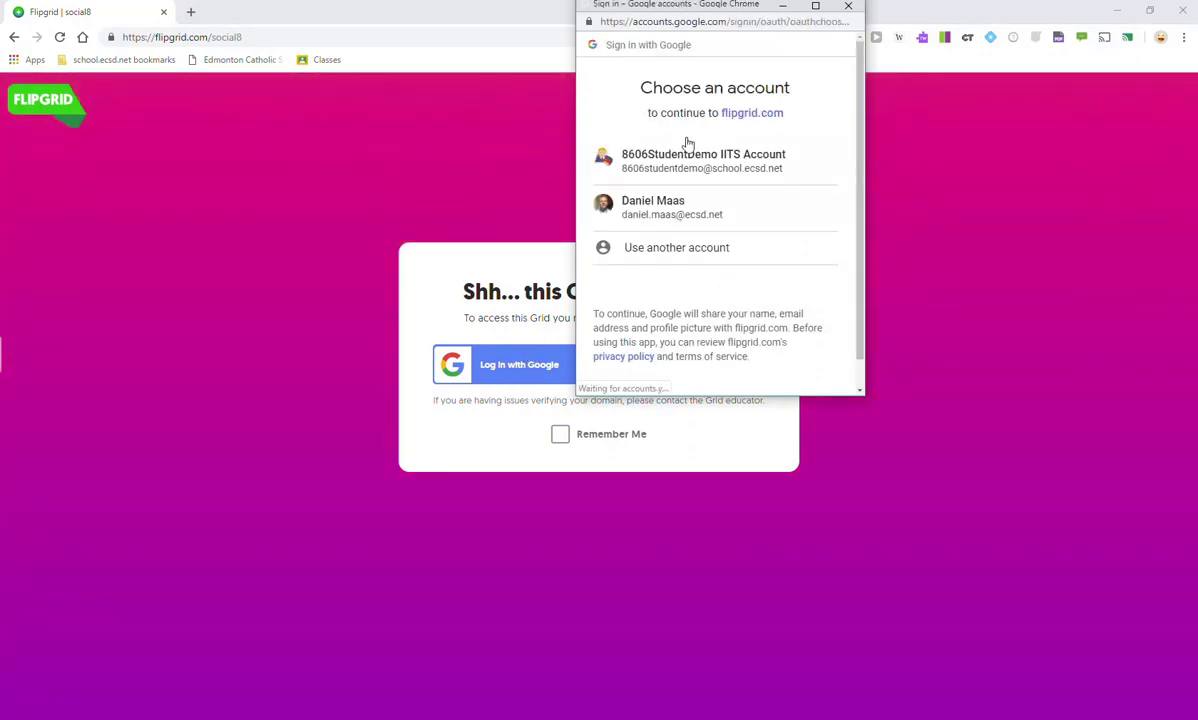
left_click(703, 160)
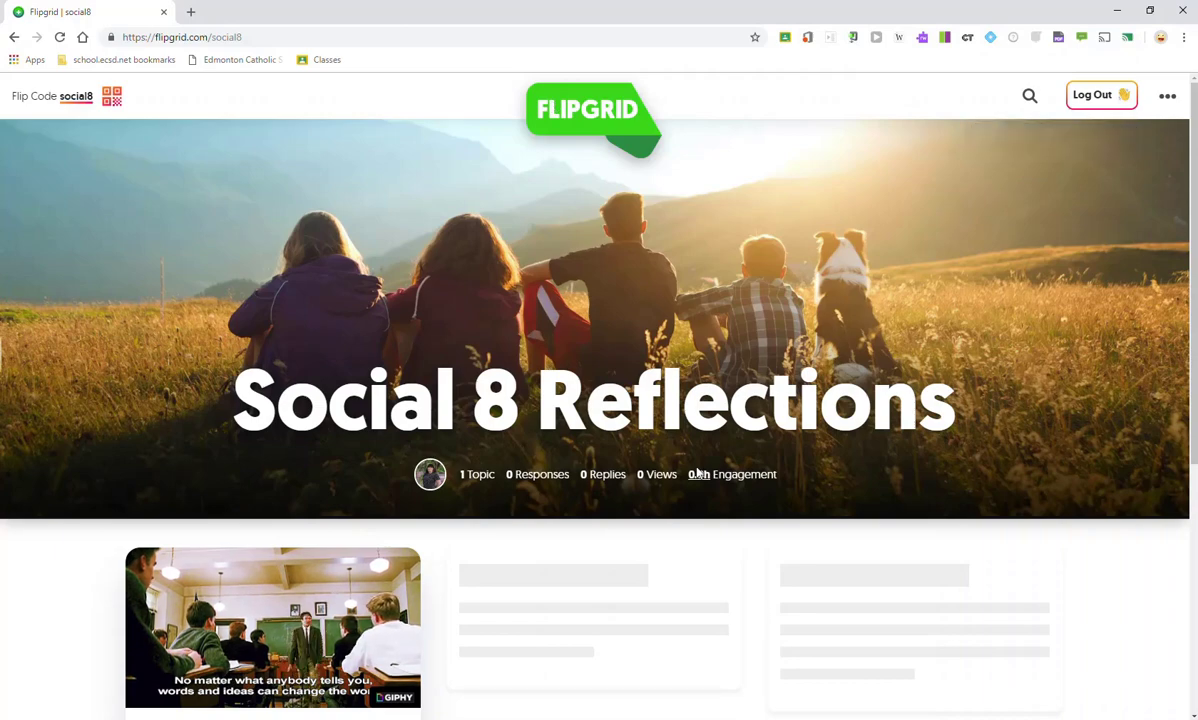
Scroll down the Social 8 Reflections grid and open the Introductions! topic.
scroll("down", 3)
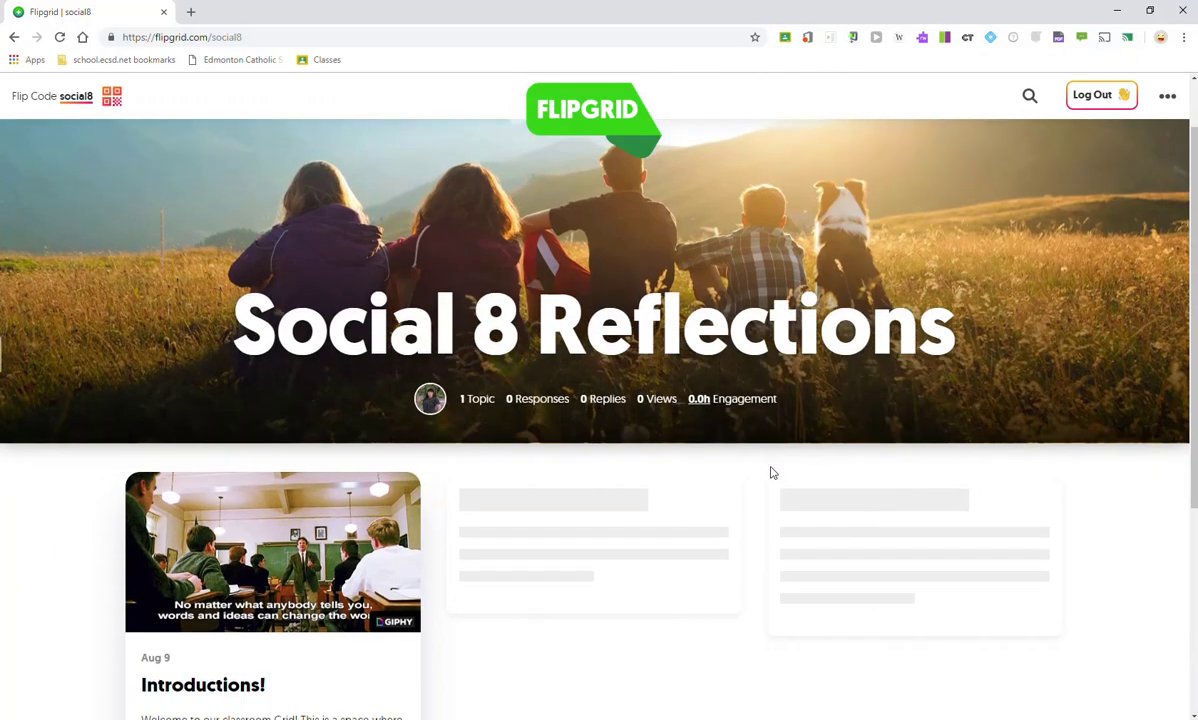
scroll("down", 3)
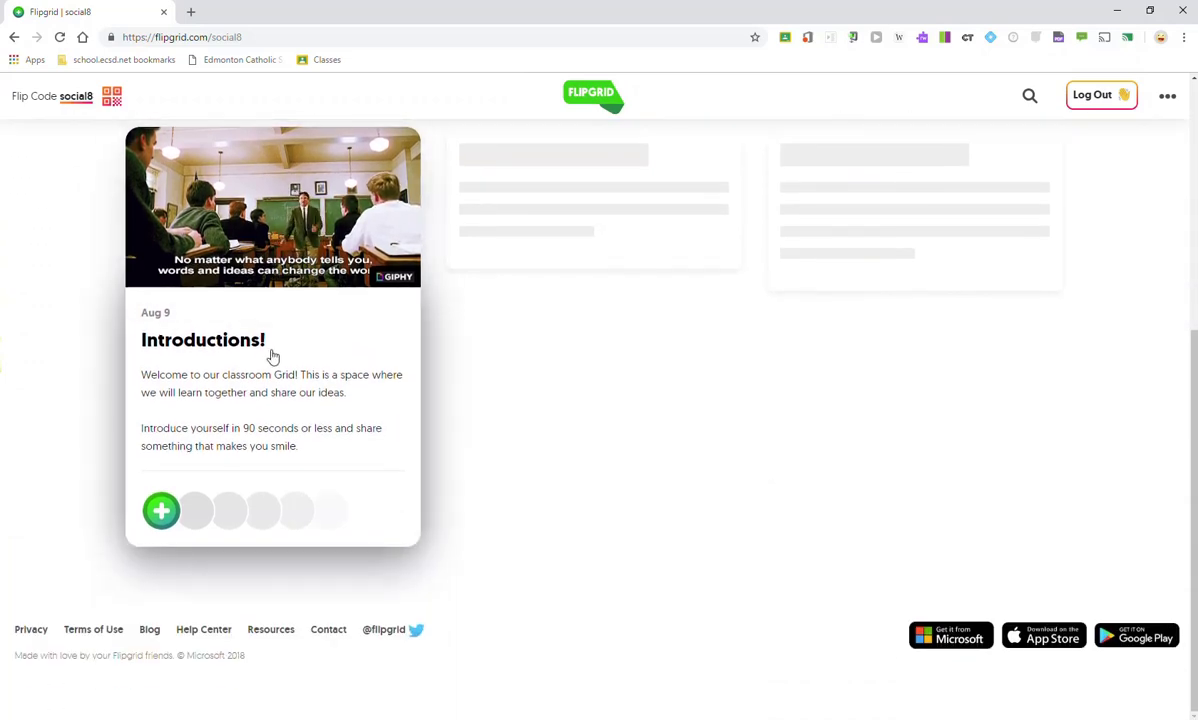
mouse_move(322, 322)
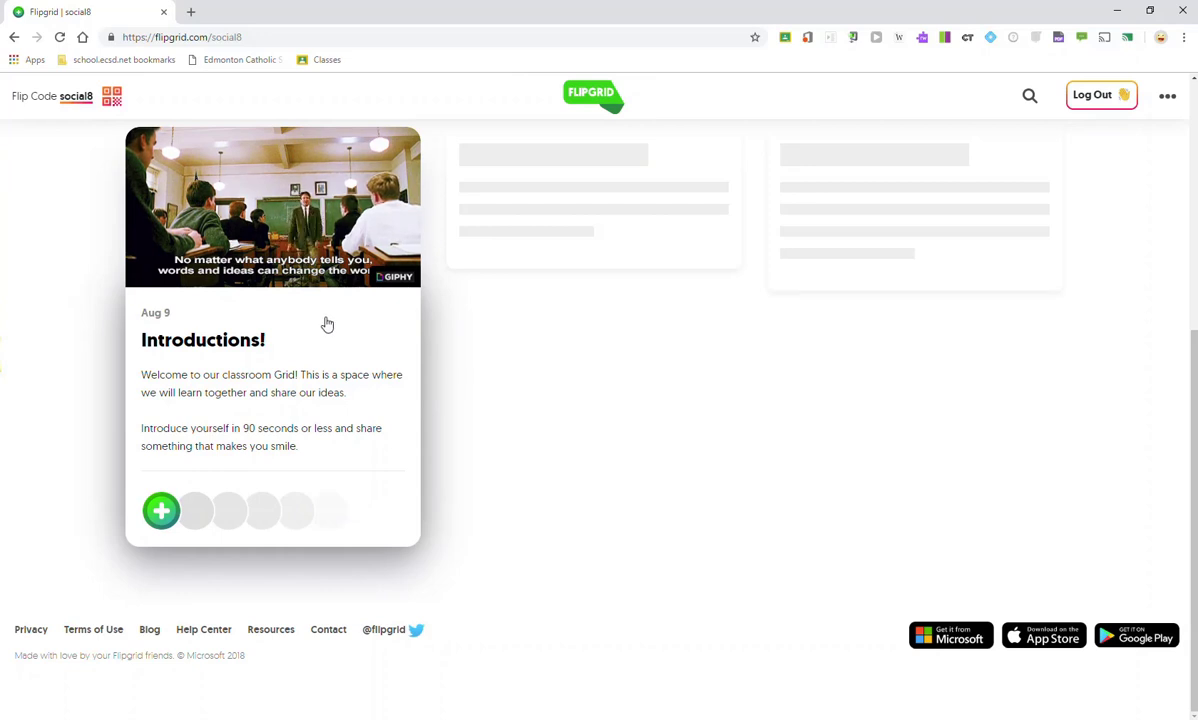
left_click(203, 340)
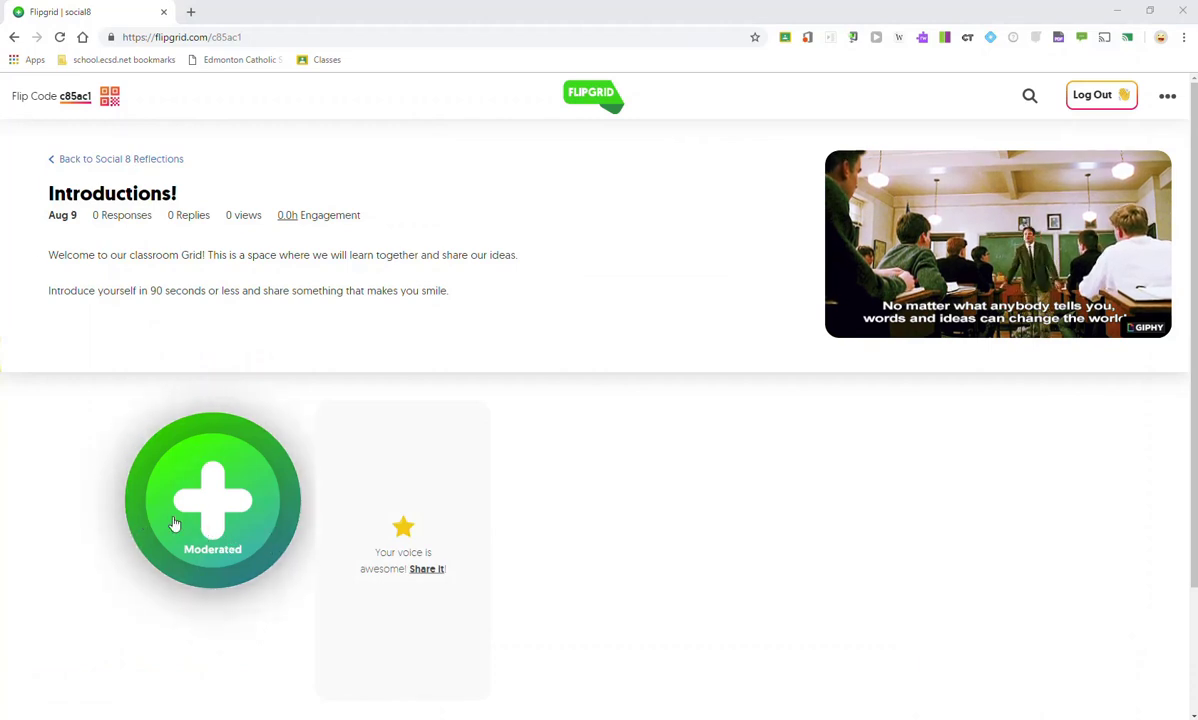
Start a moderated response and allow the browser camera permission.
left_click(212, 500)
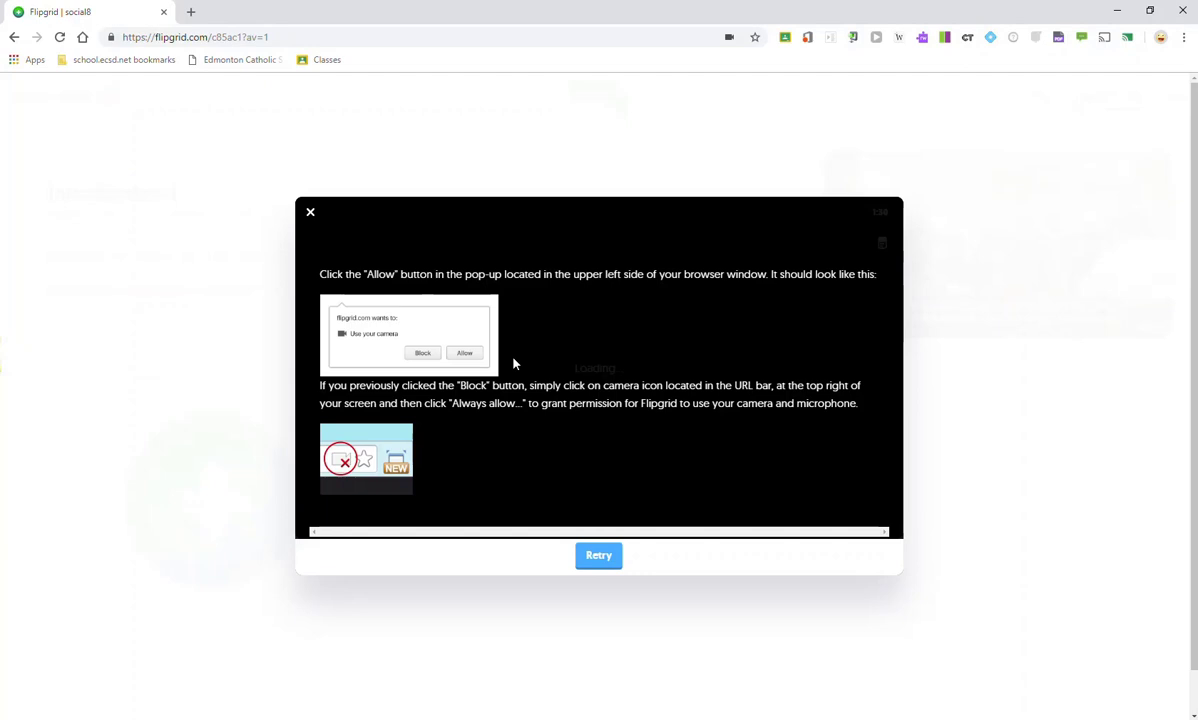
mouse_move(480, 349)
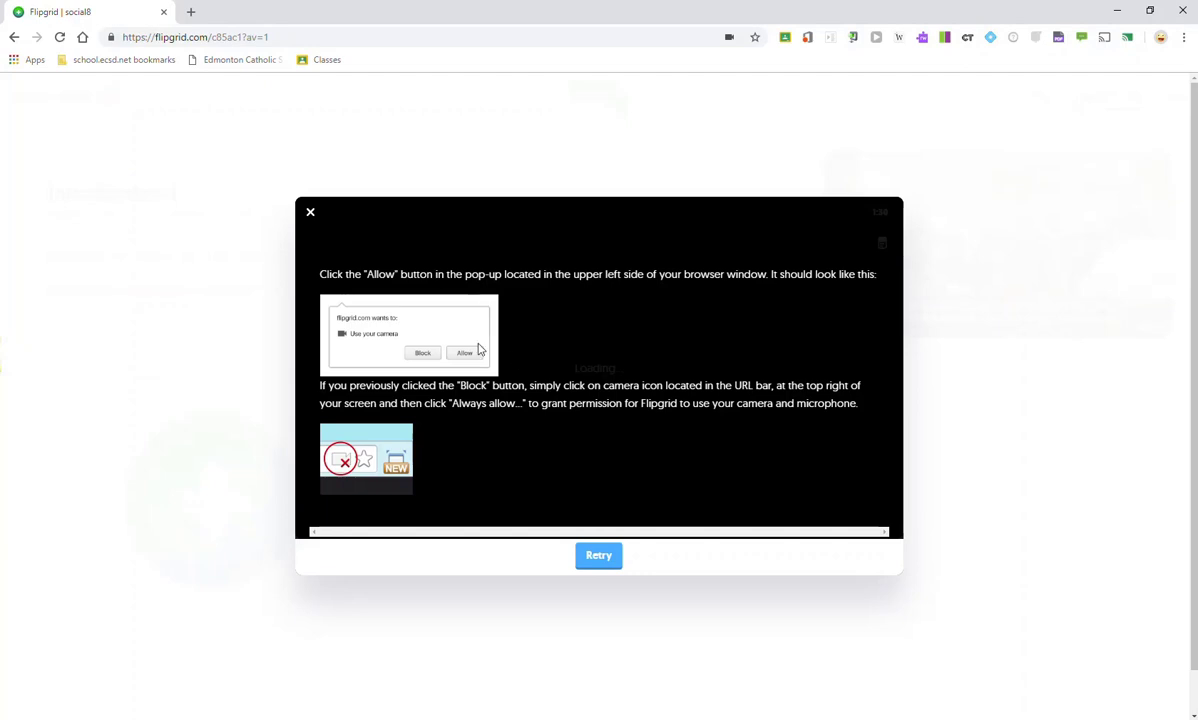
left_click(598, 555)
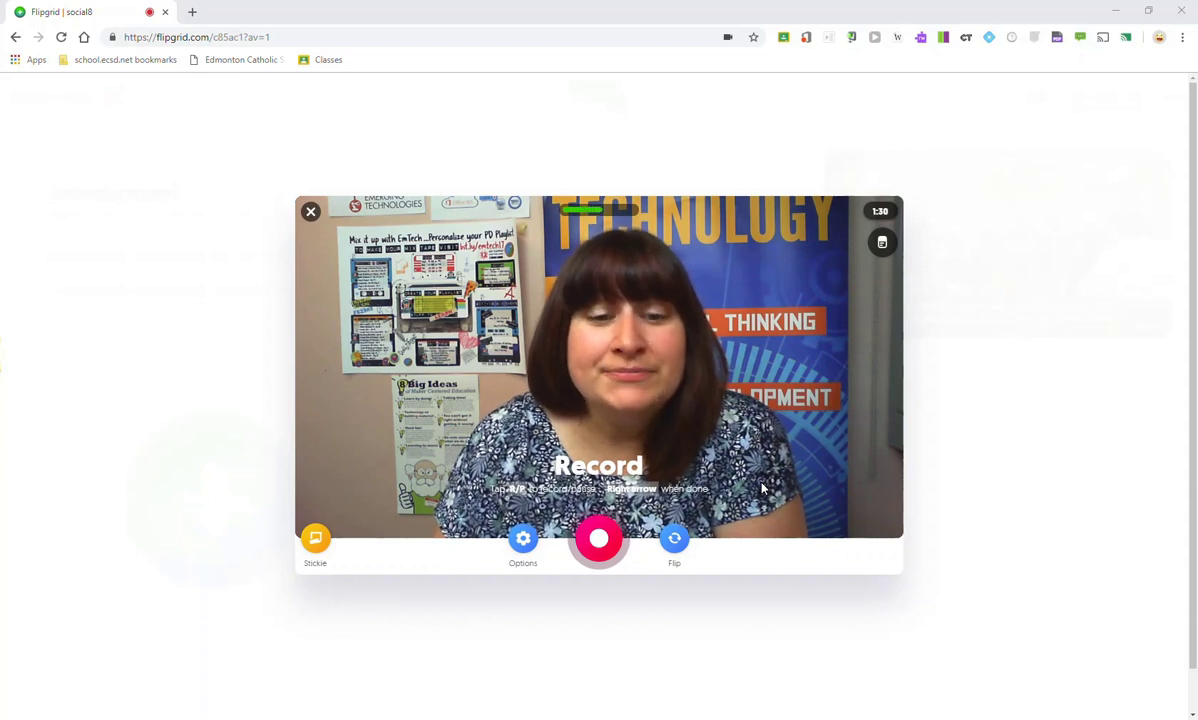
mouse_move(428, 371)
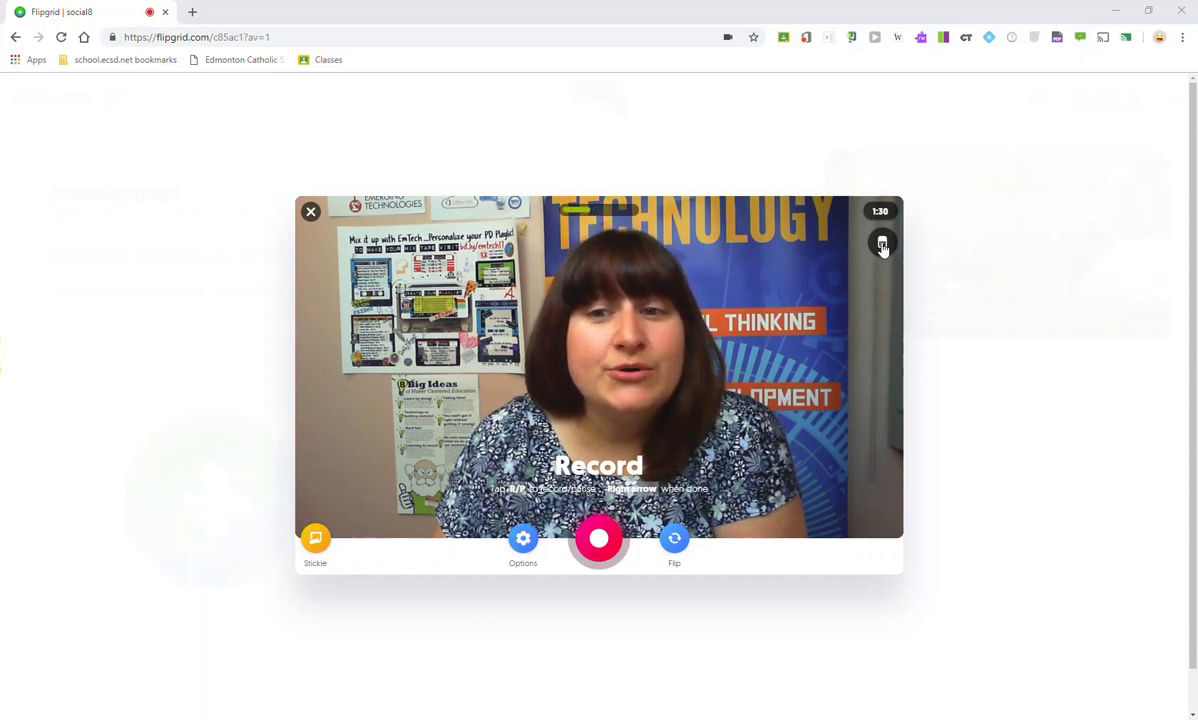
left_click(882, 242)
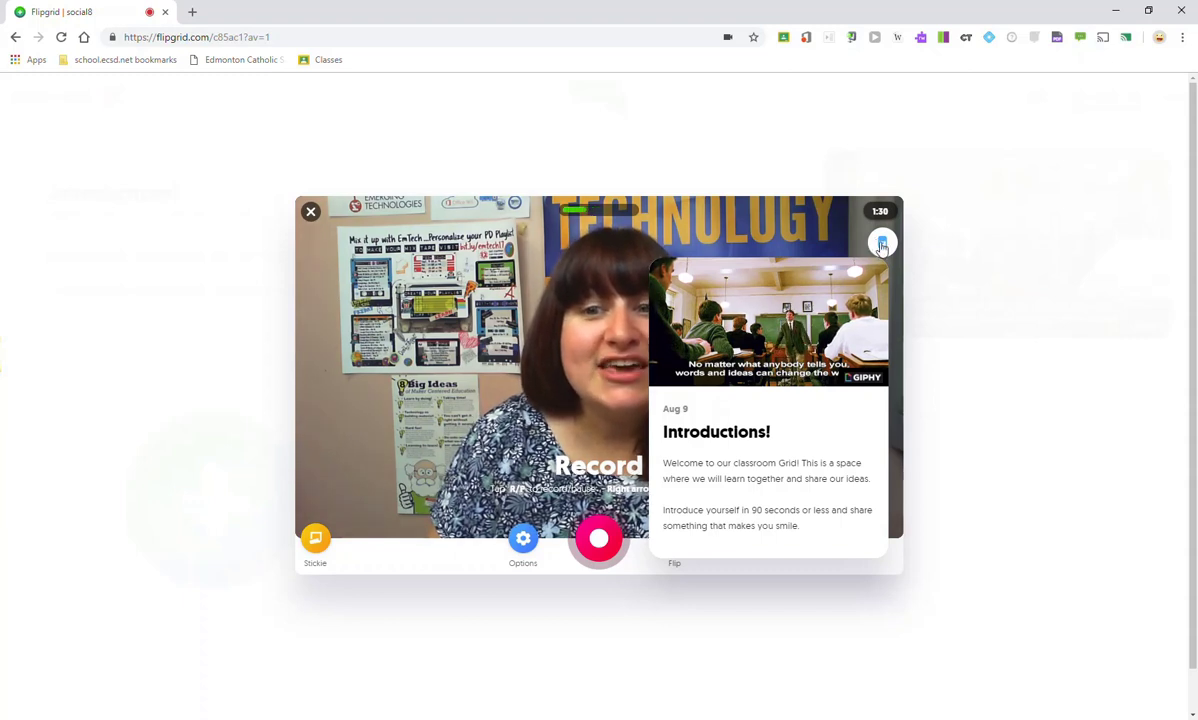
left_click(882, 242)
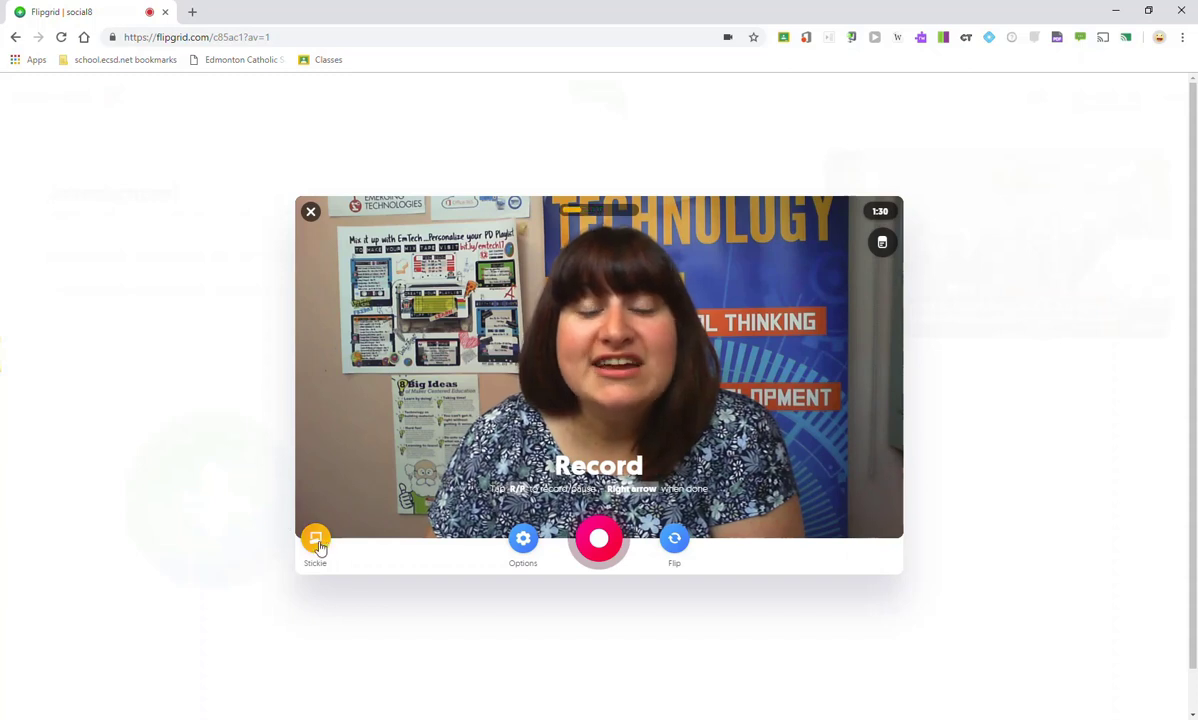
Add two sticky notes above the camera frame and select one for editing.
left_click(315, 540)
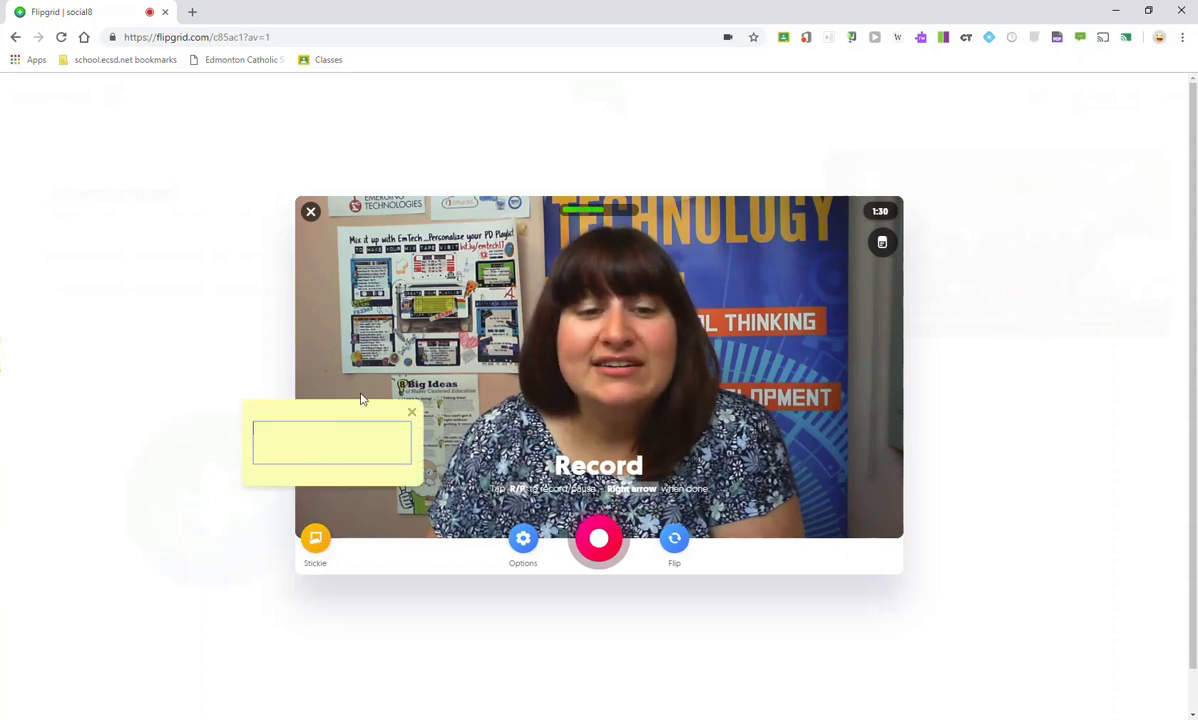
left_click_drag(330, 440, 545, 140)
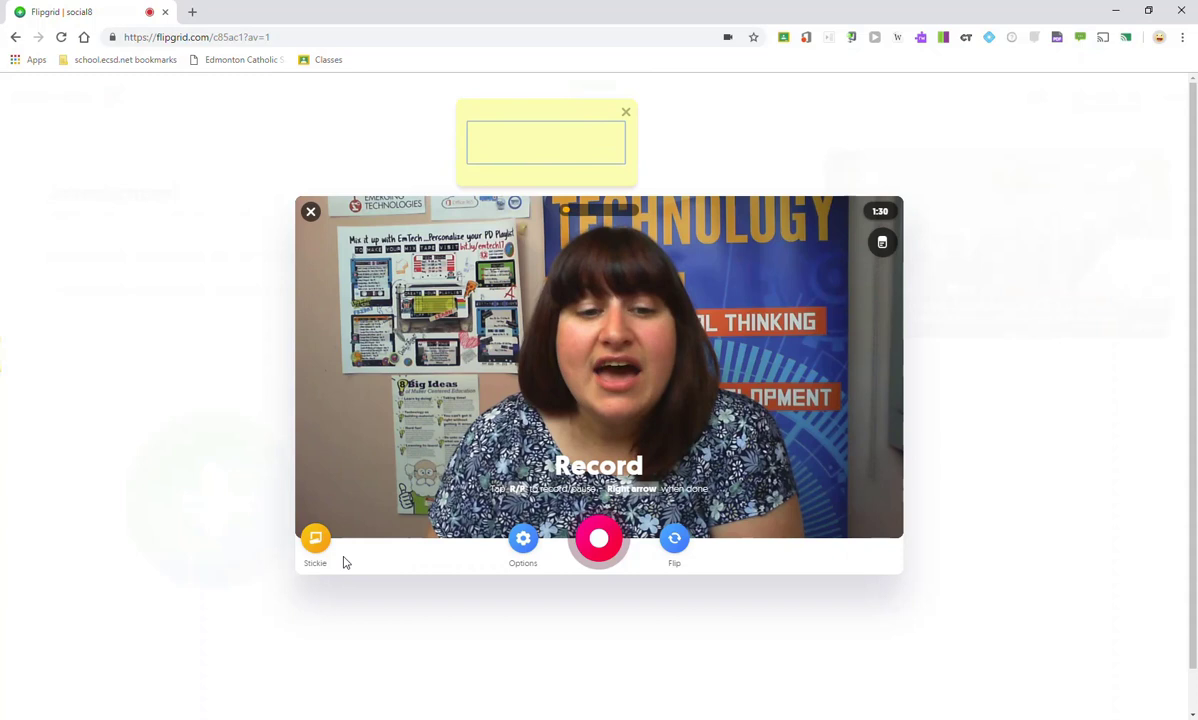
left_click(315, 538)
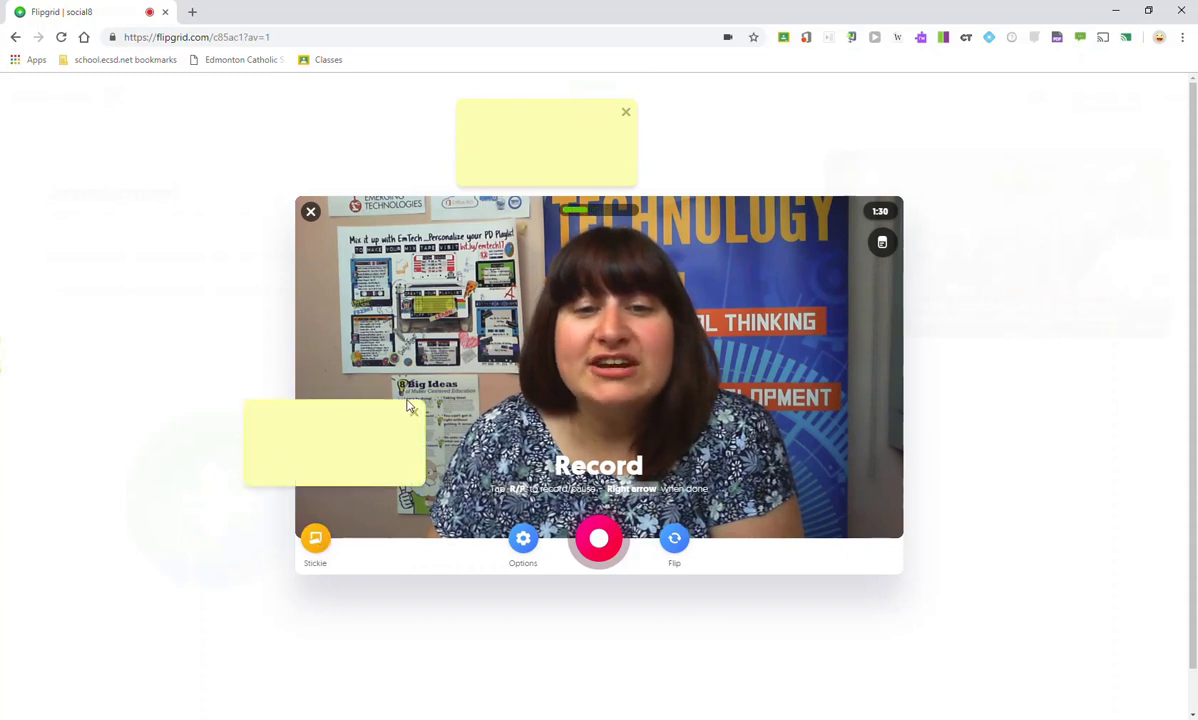
left_click(315, 539)
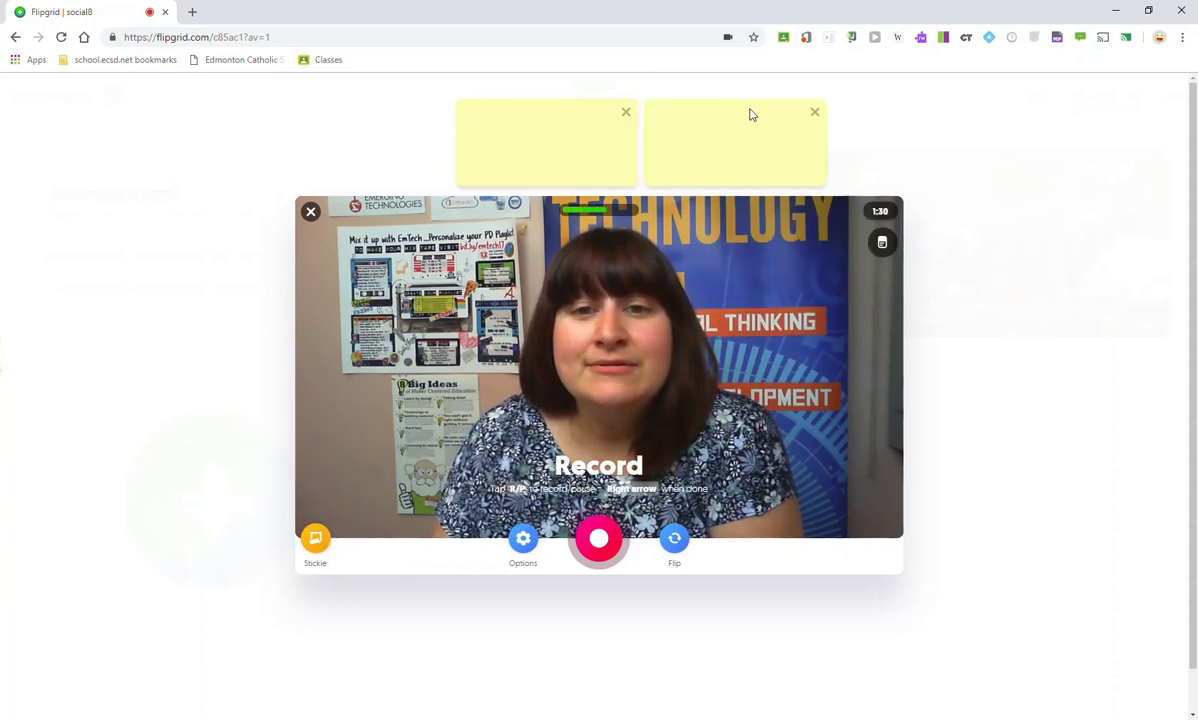
left_click(545, 143)
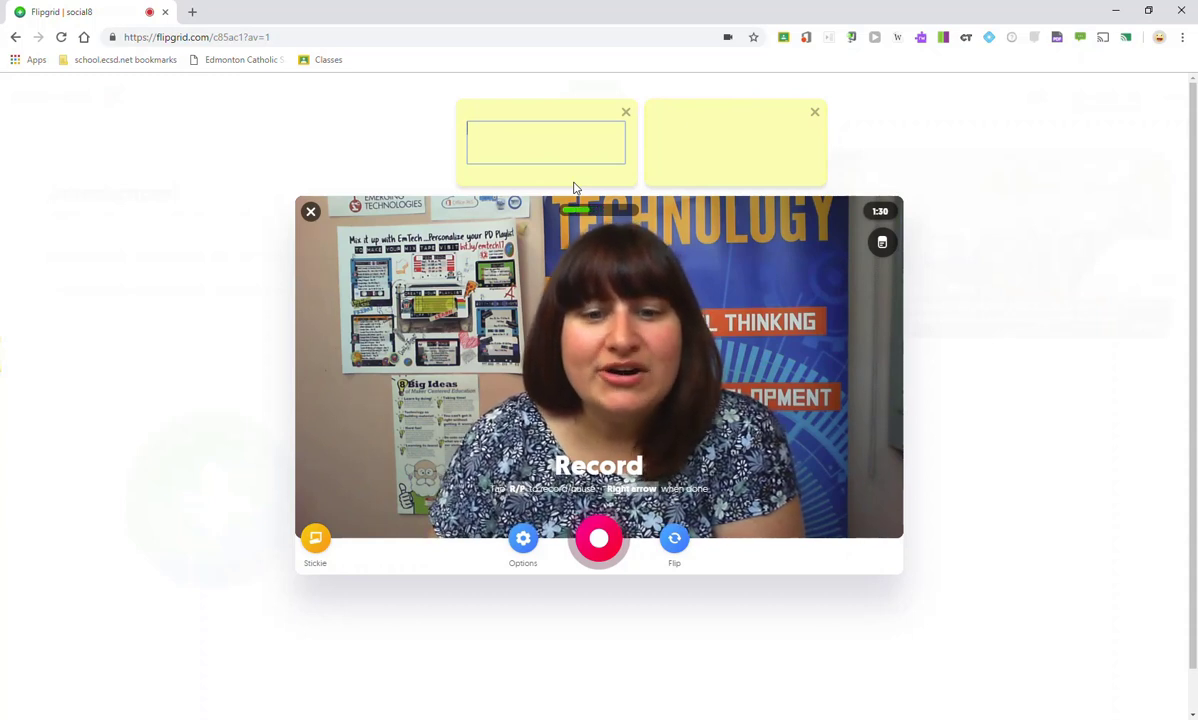
left_click(523, 539)
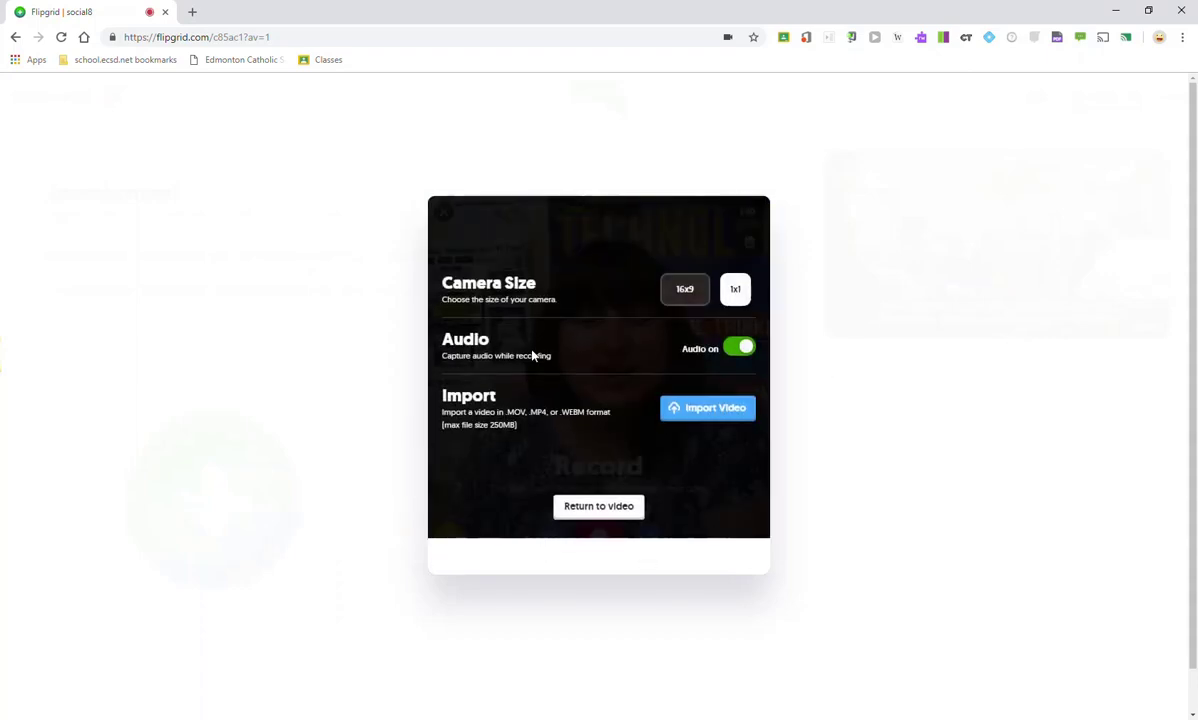
mouse_move(724, 356)
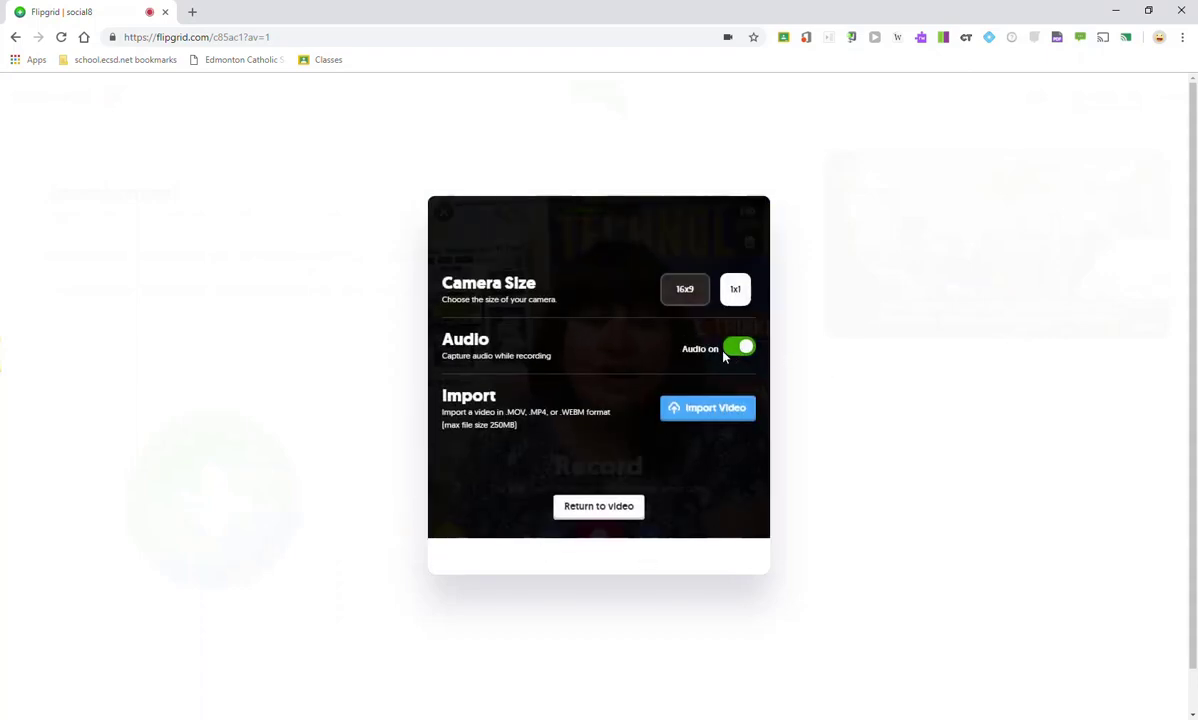
mouse_move(557, 455)
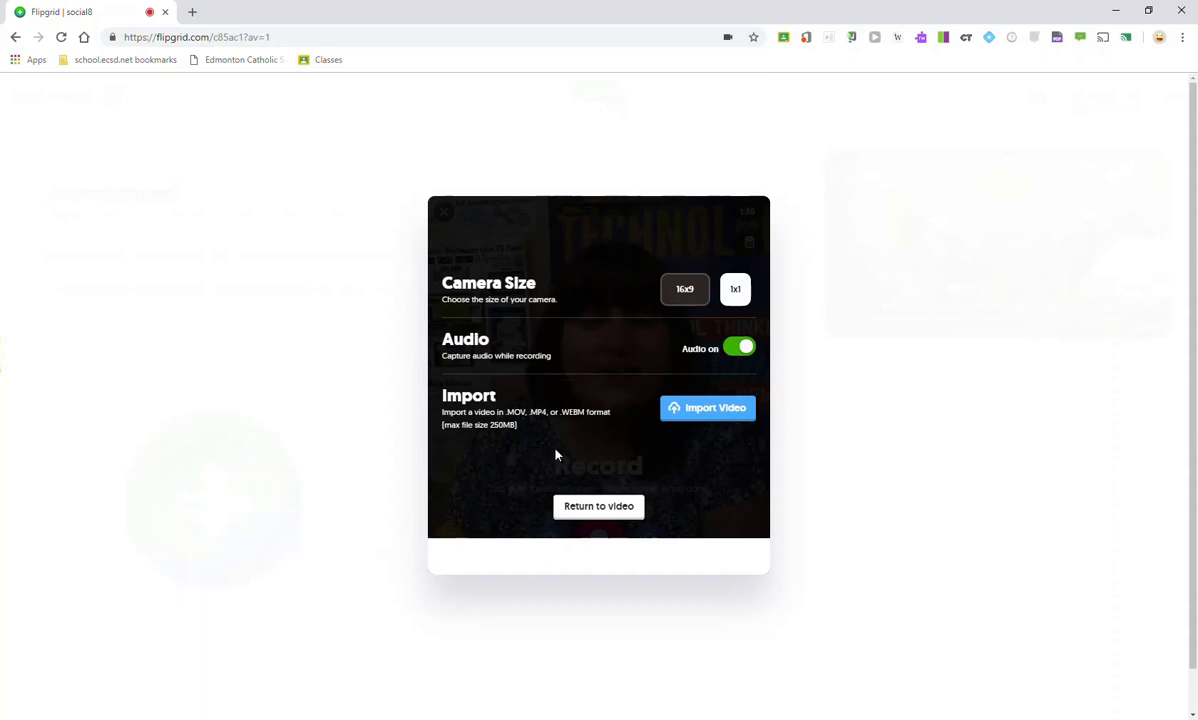
mouse_move(567, 400)
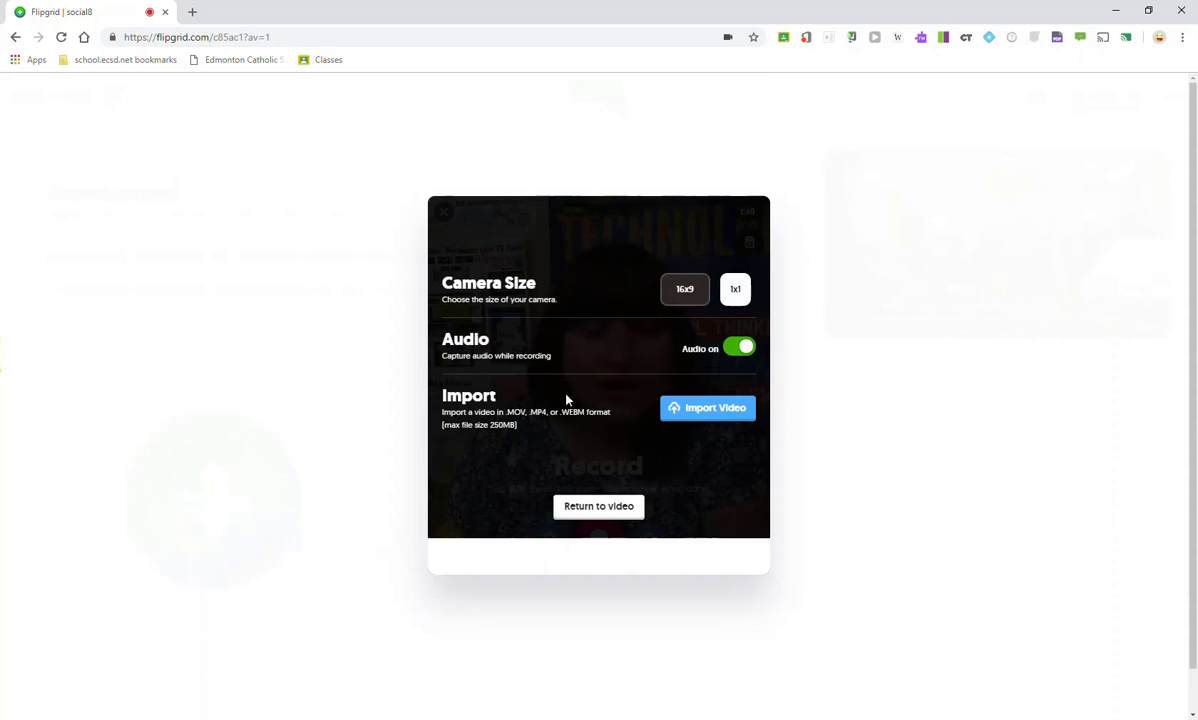
mouse_move(735, 445)
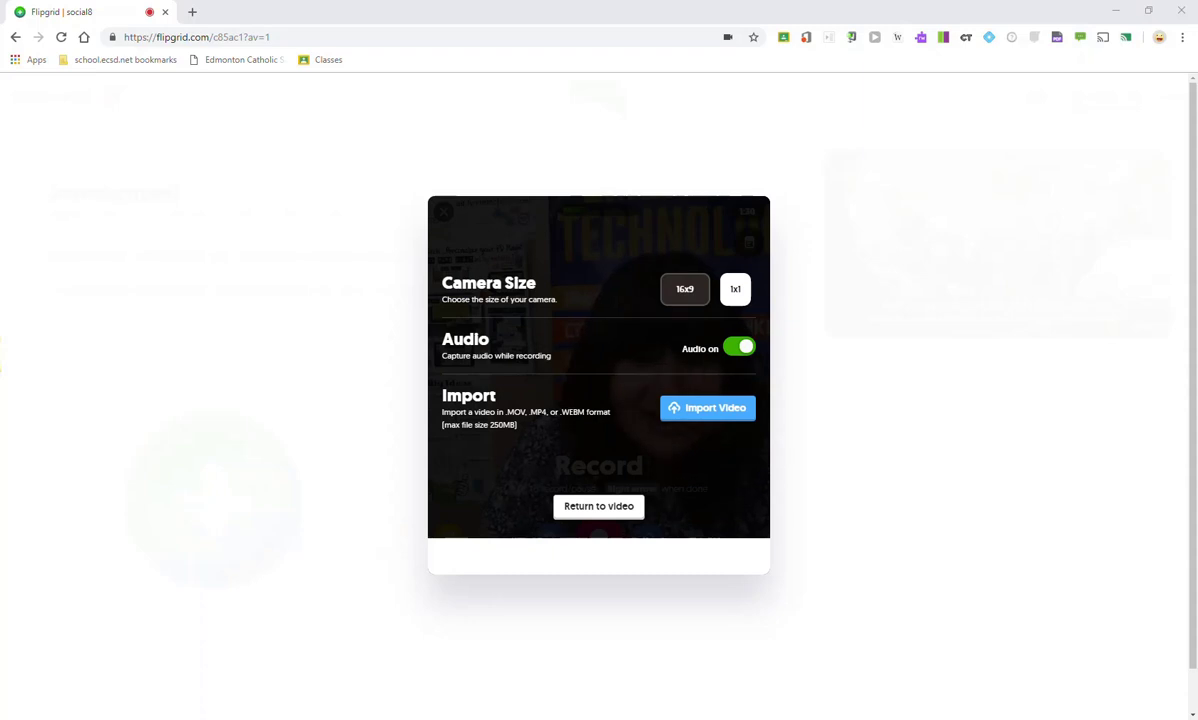
Return to the video view with the square 1x1 camera size applied.
left_click(598, 505)
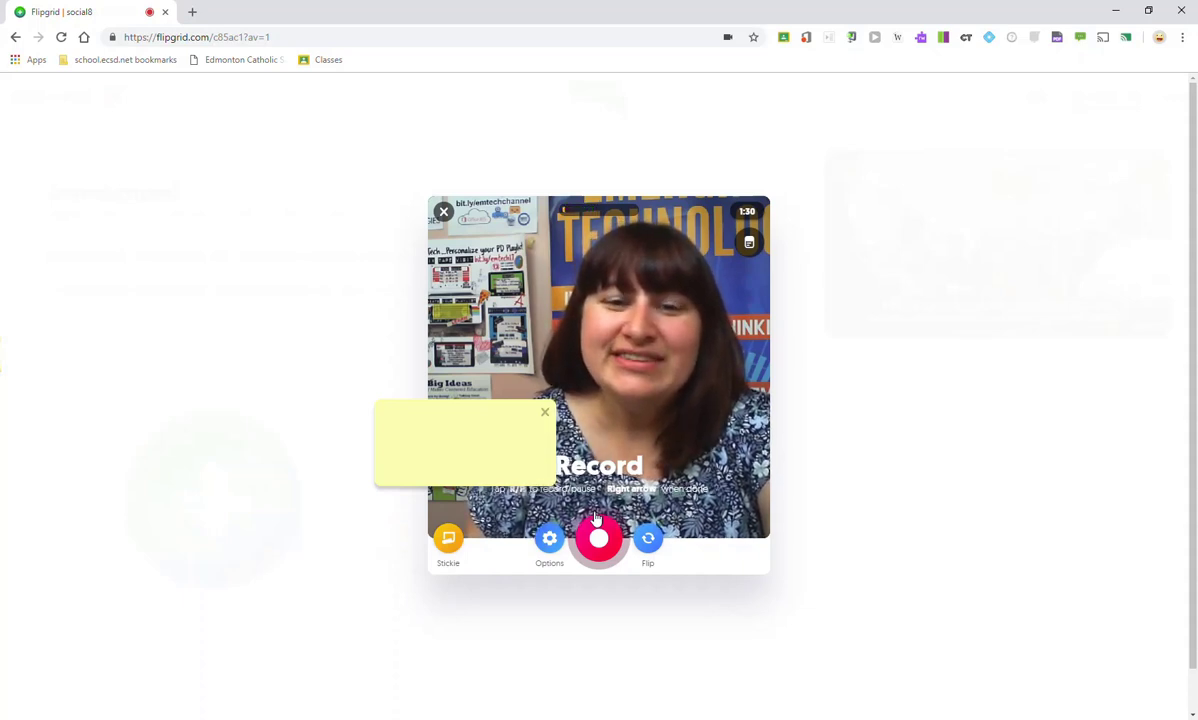
Record a roughly thirteen-second widescreen clip, pause it, and review it.
left_click(545, 412)
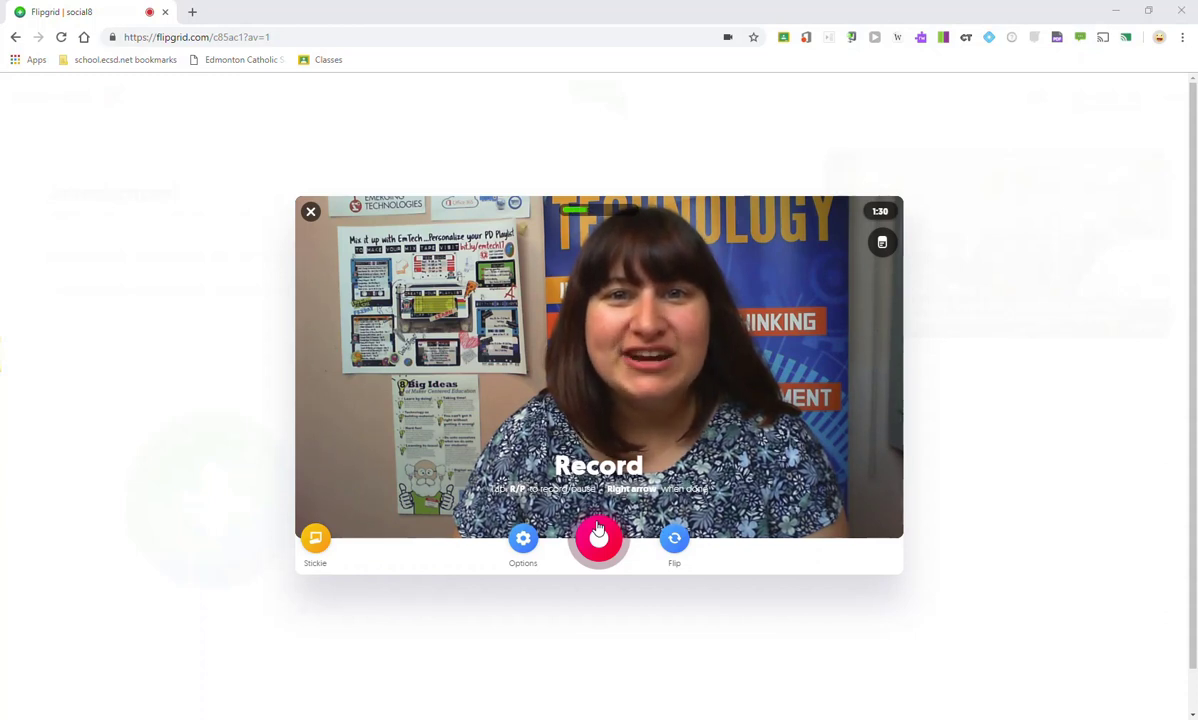
left_click(598, 538)
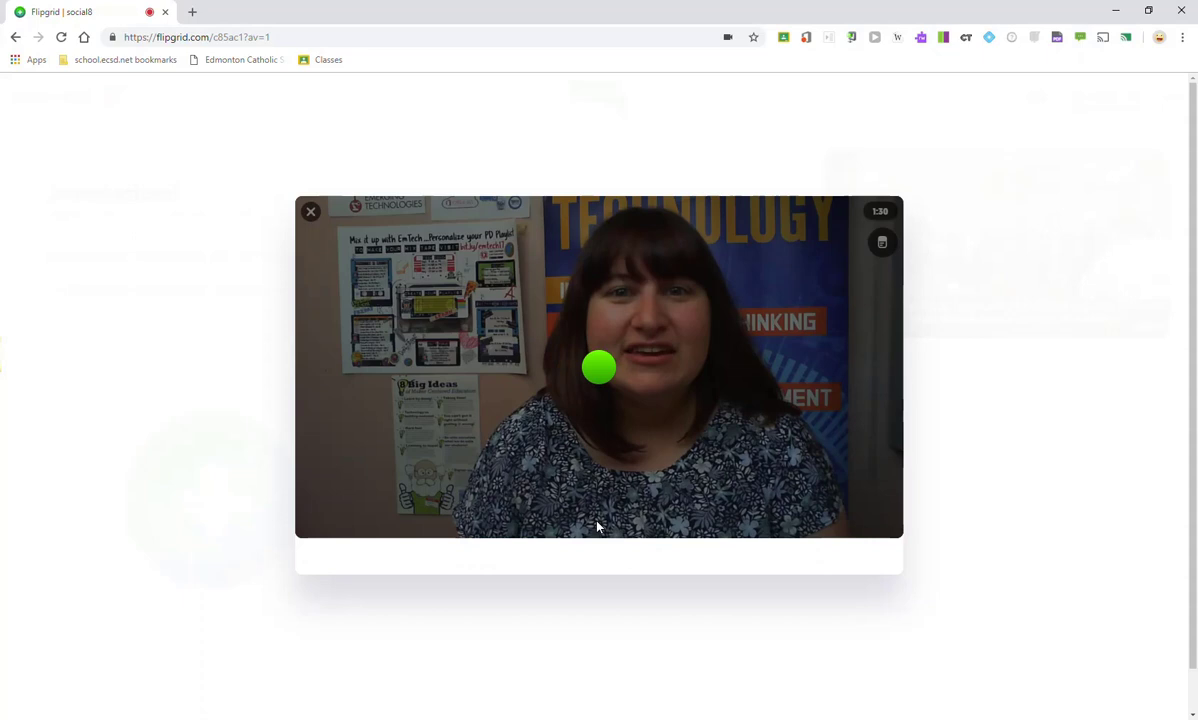
left_click(598, 537)
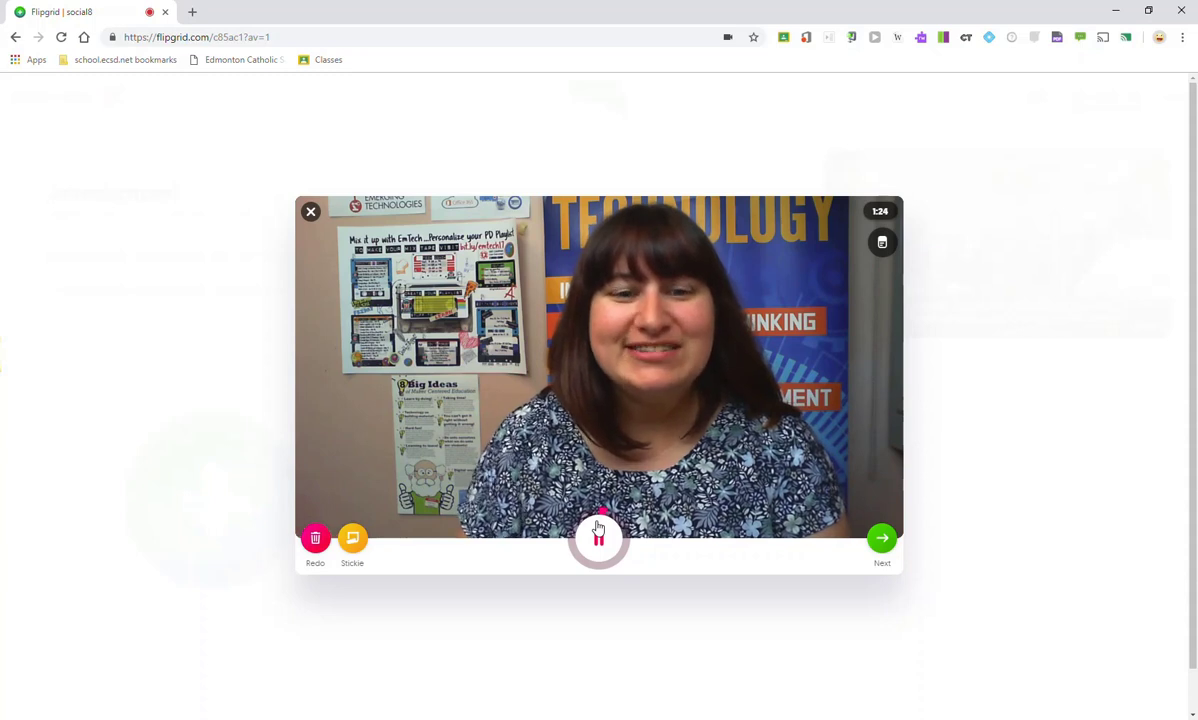
left_click(598, 538)
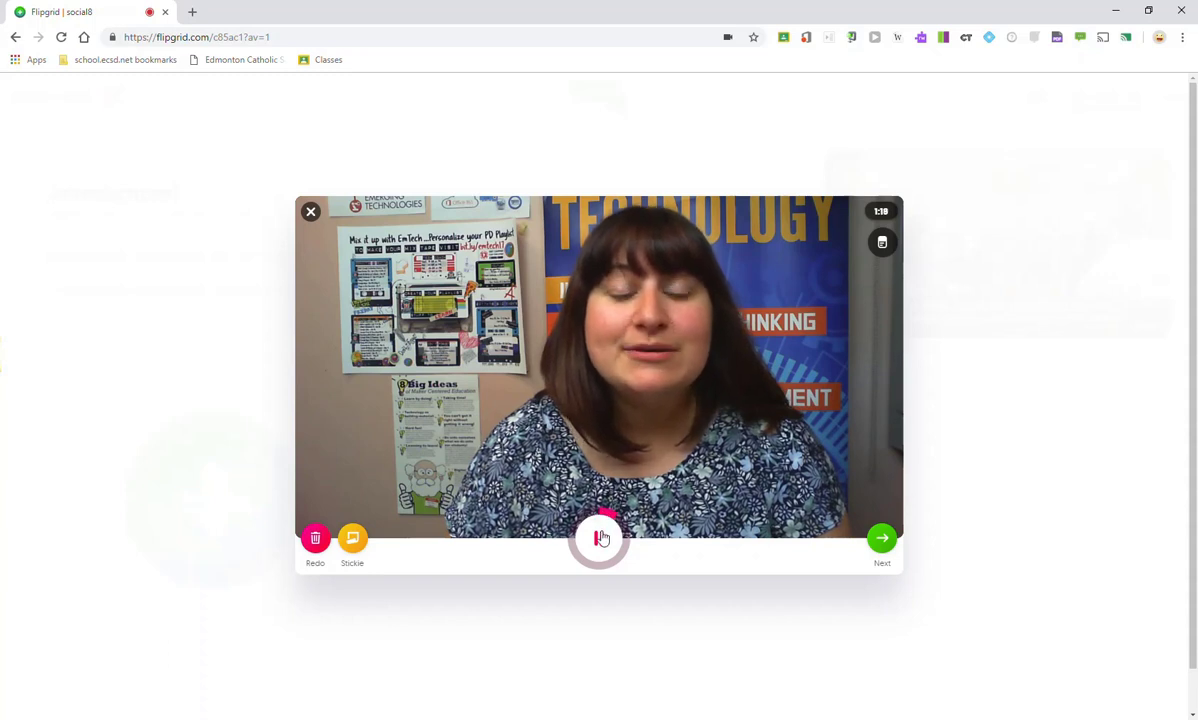
left_click(599, 539)
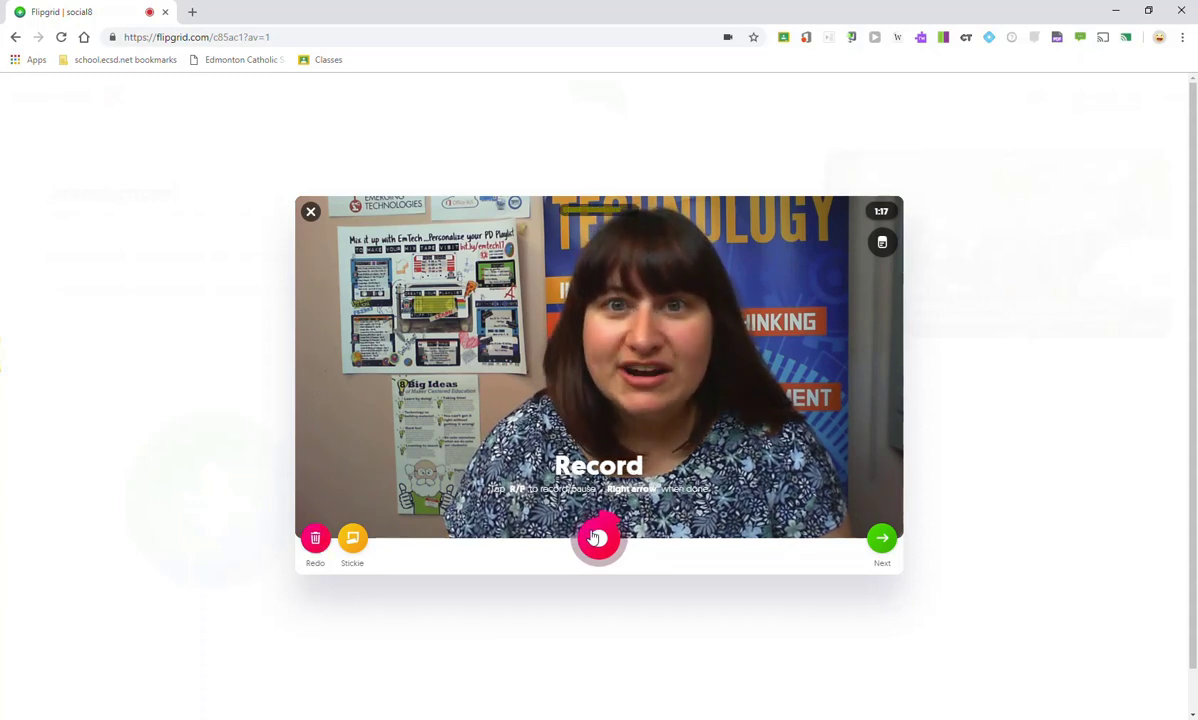
left_click(597, 538)
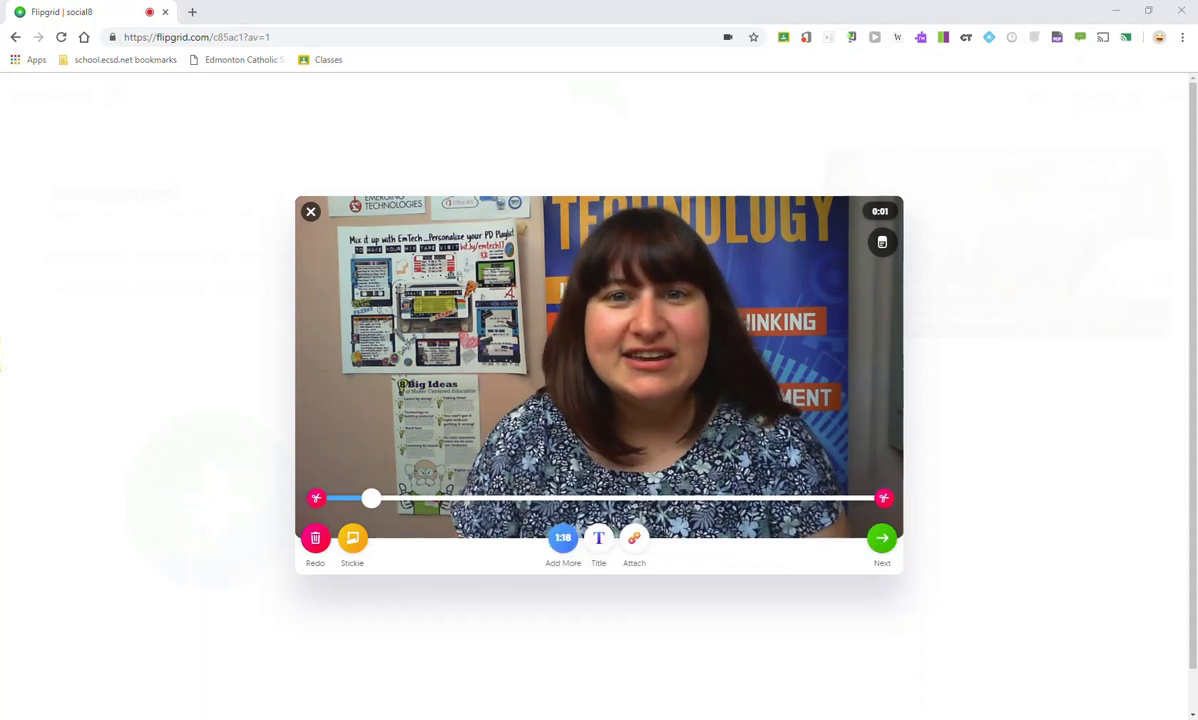
mouse_move(205, 203)
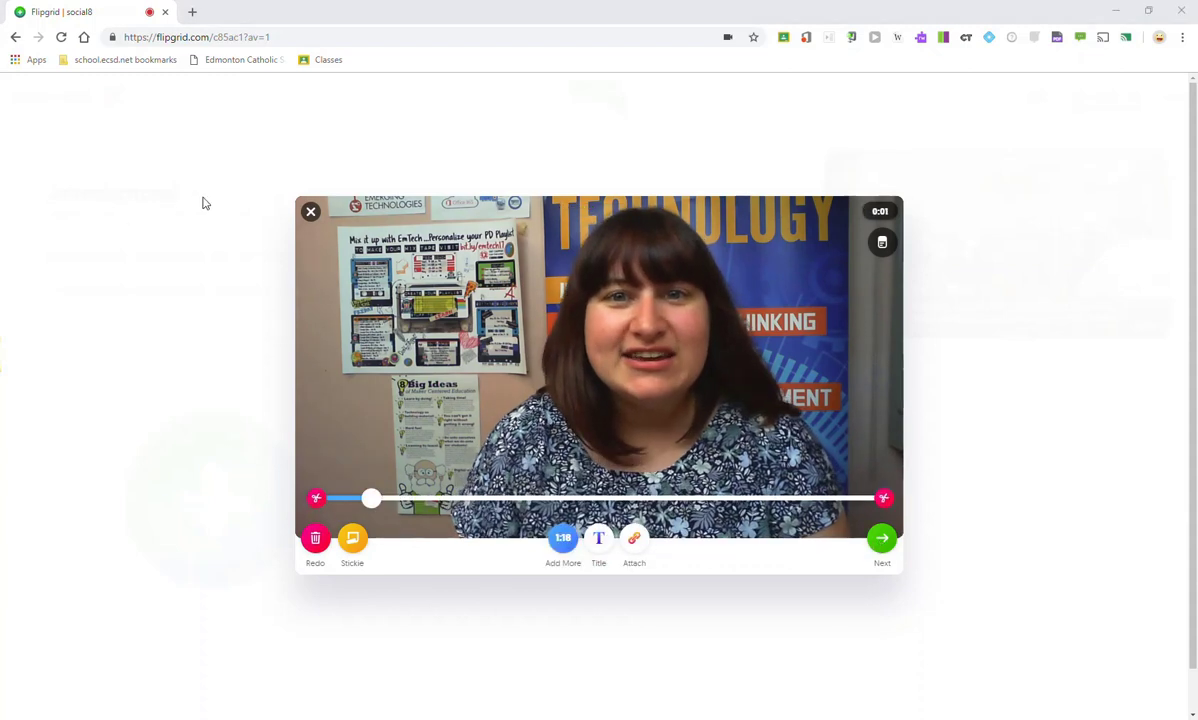
mouse_move(253, 178)
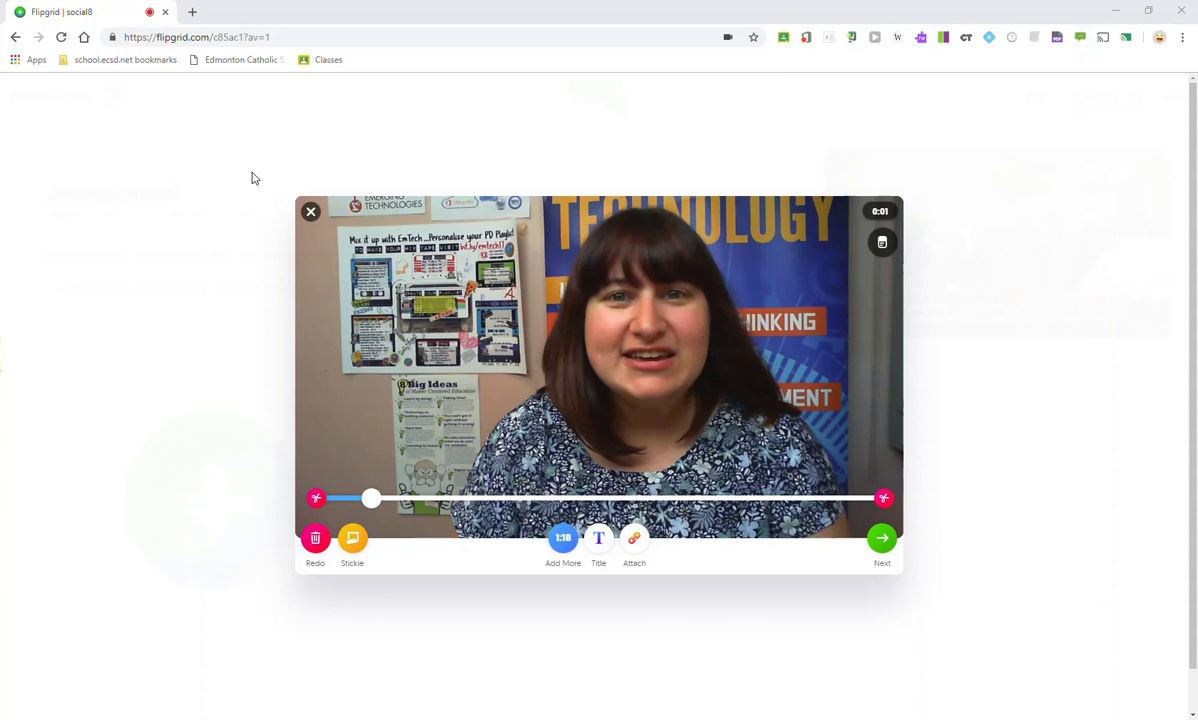
mouse_move(436, 254)
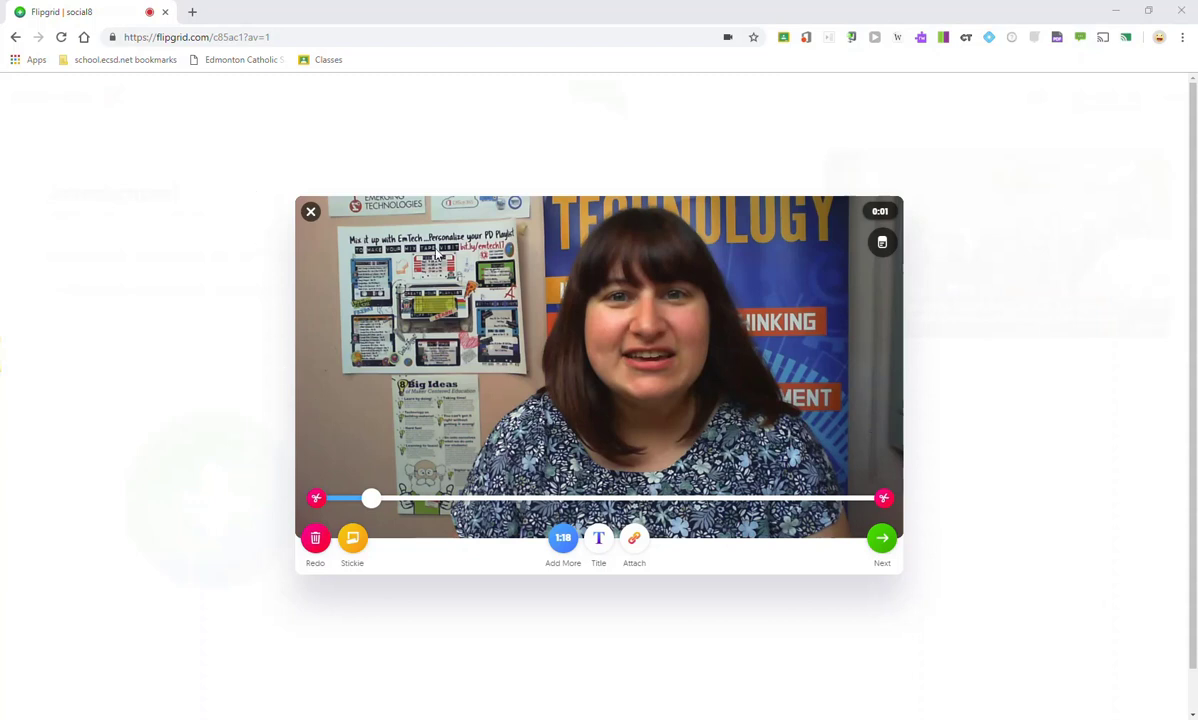
mouse_move(470, 455)
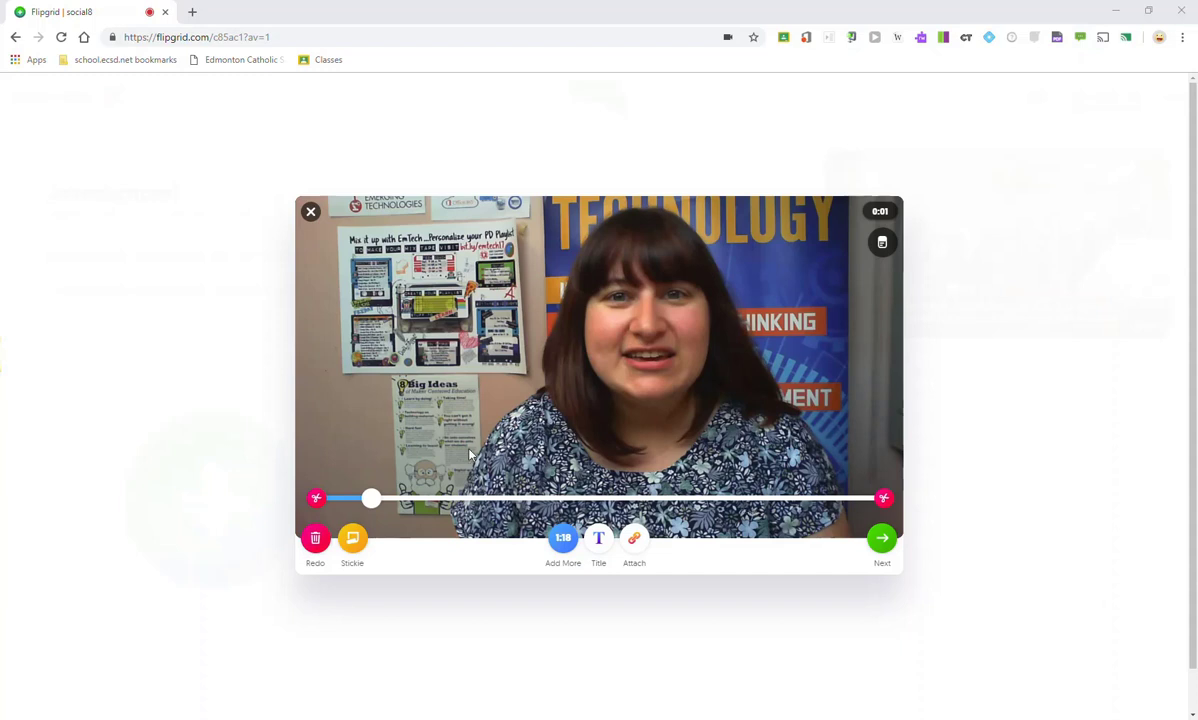
mouse_move(293, 507)
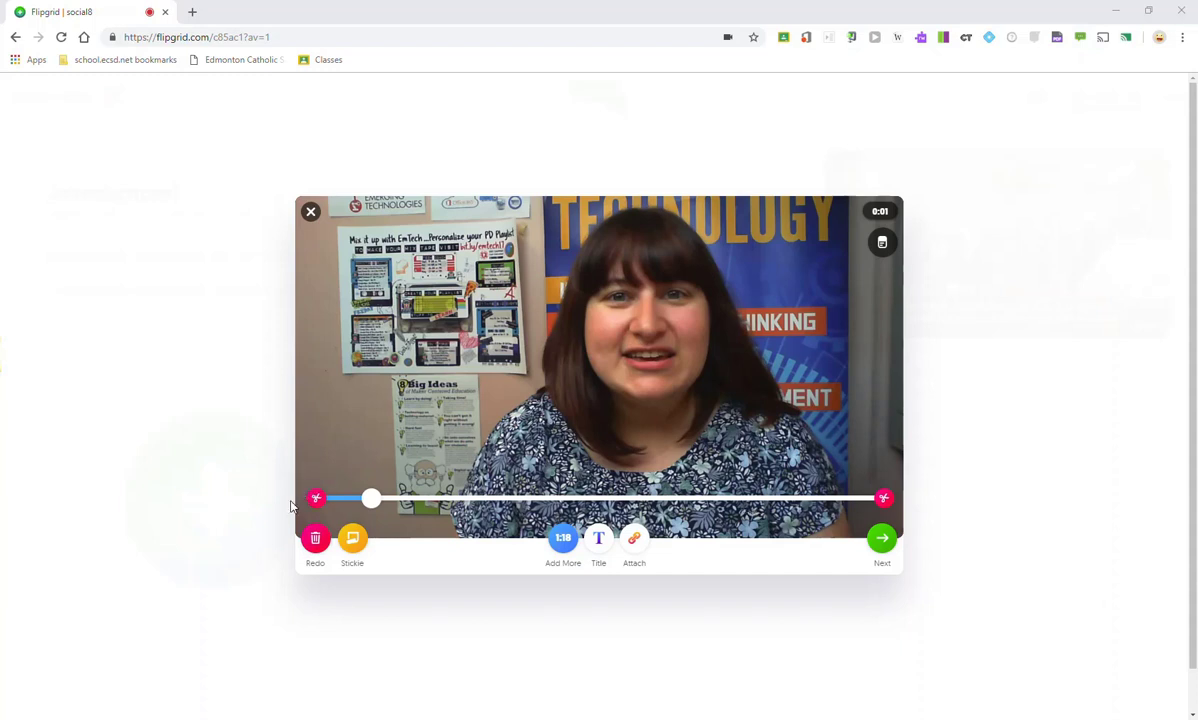
mouse_move(316, 499)
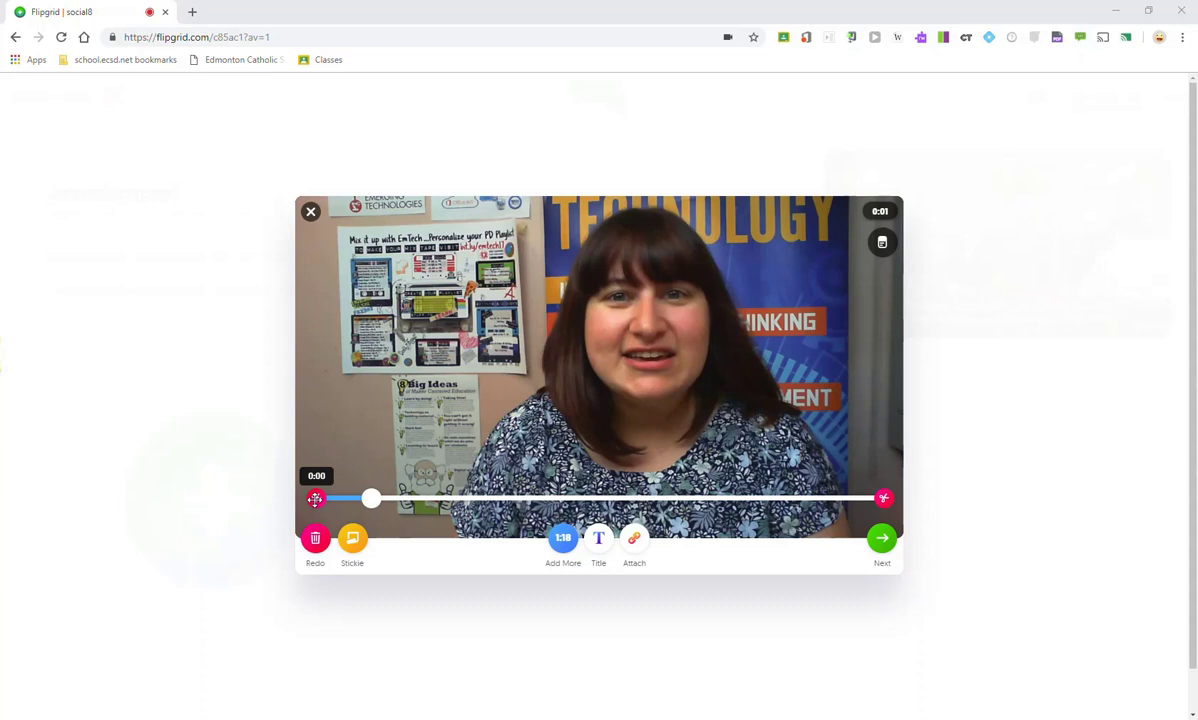
mouse_move(820, 519)
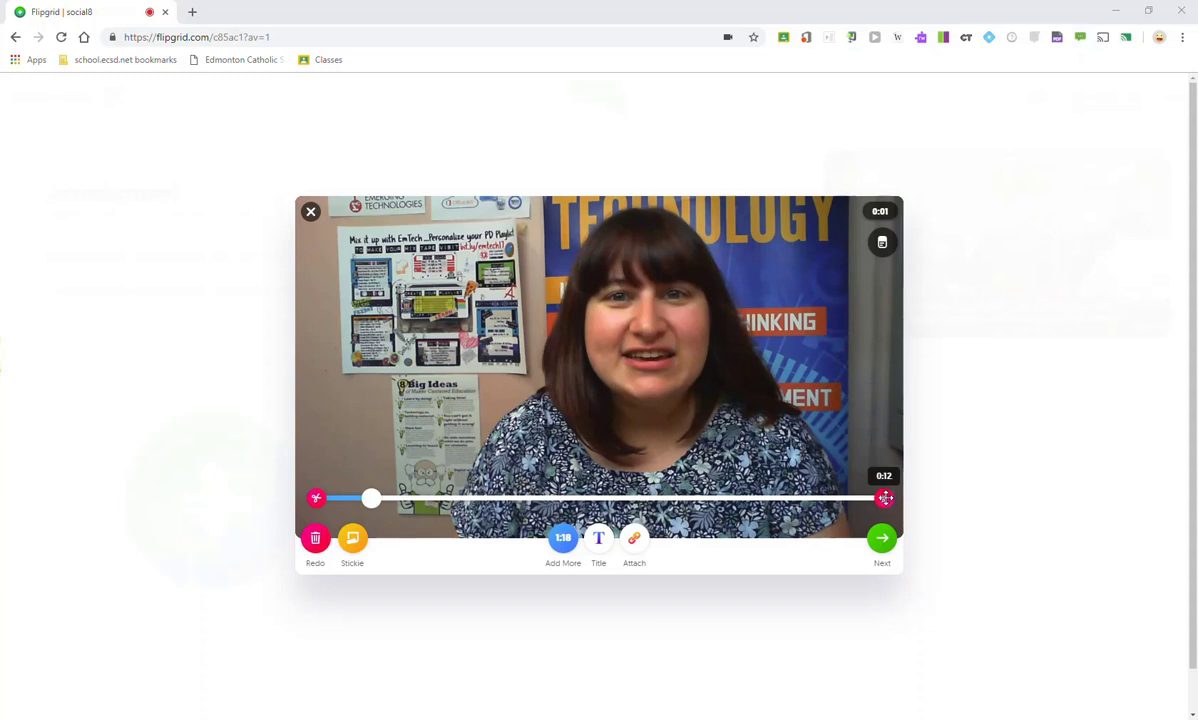
Pull the right trim handle inward to cut the clip's end, leaving 1:21 remaining.
left_click_drag(885, 498, 740, 500)
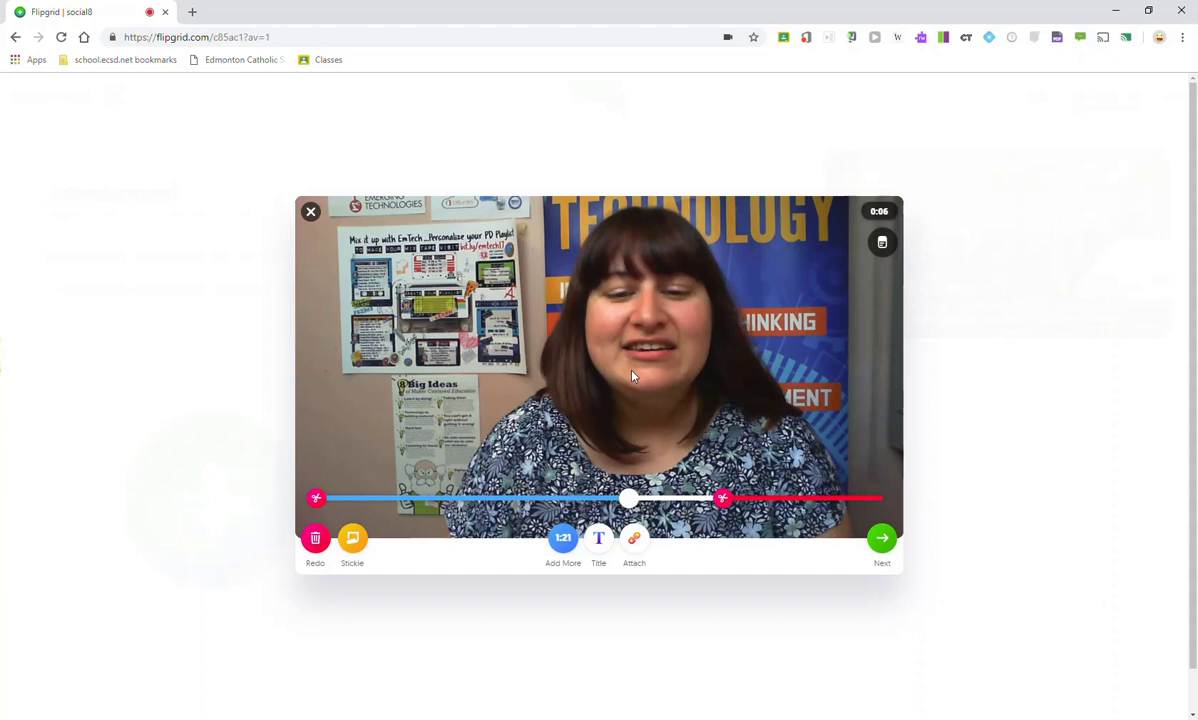
mouse_move(573, 424)
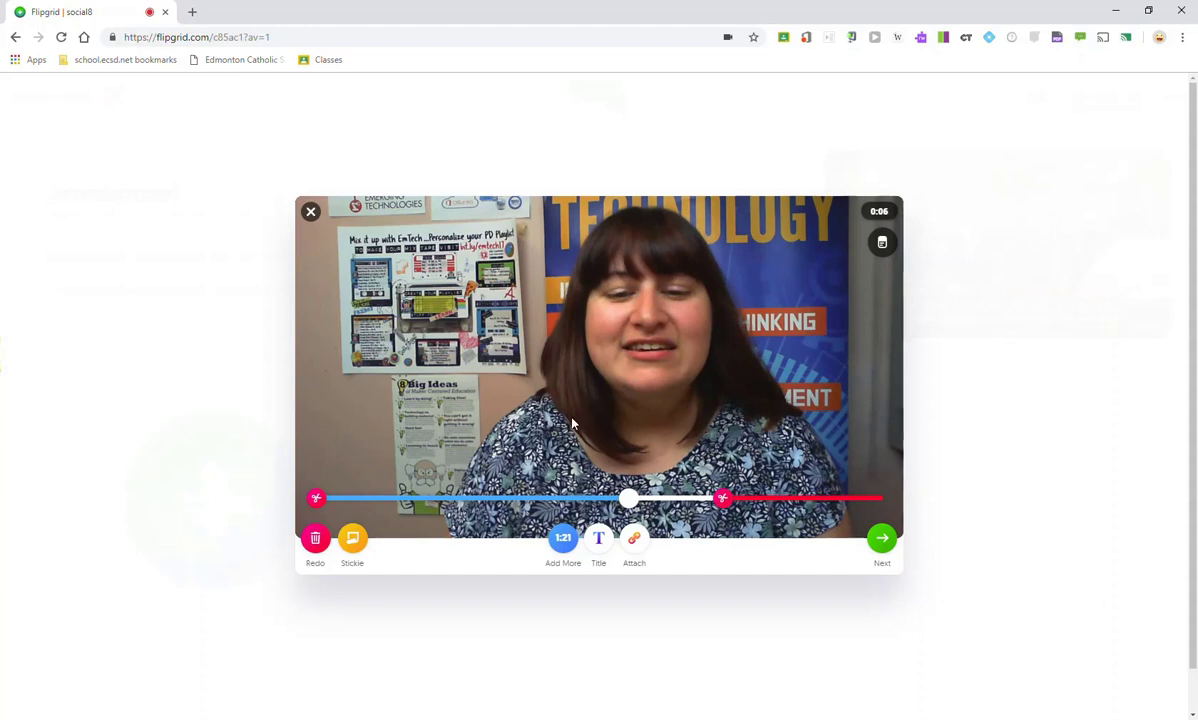
mouse_move(549, 555)
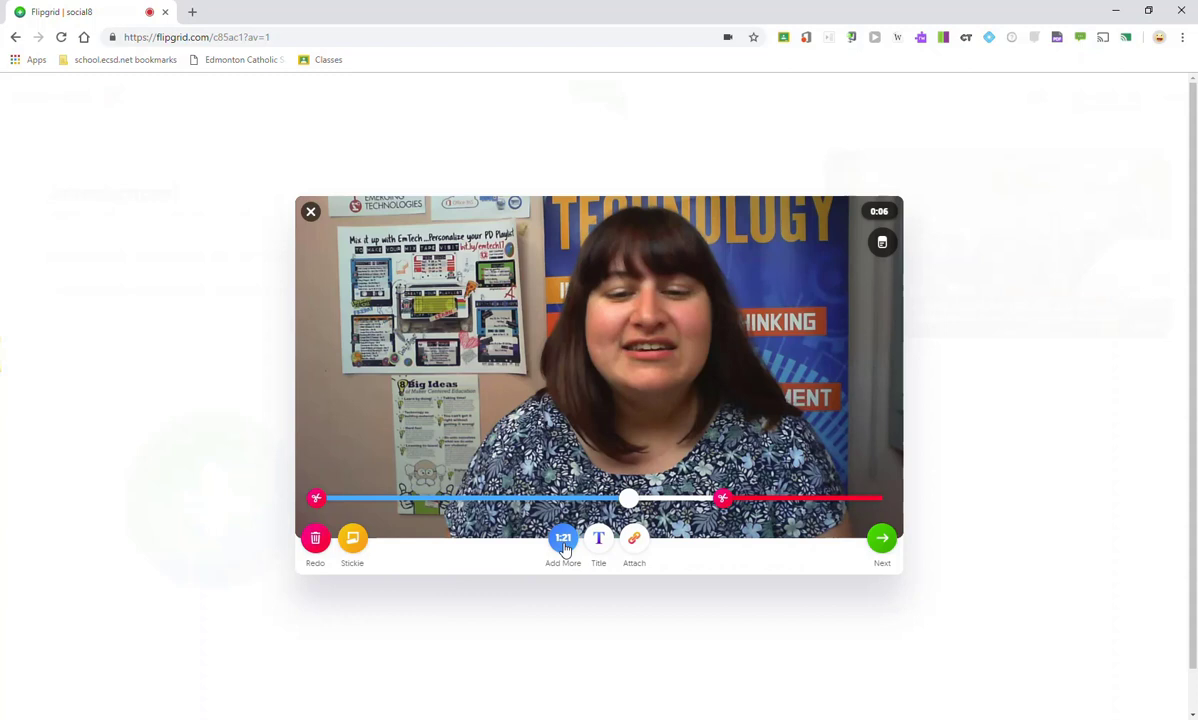
mouse_move(565, 570)
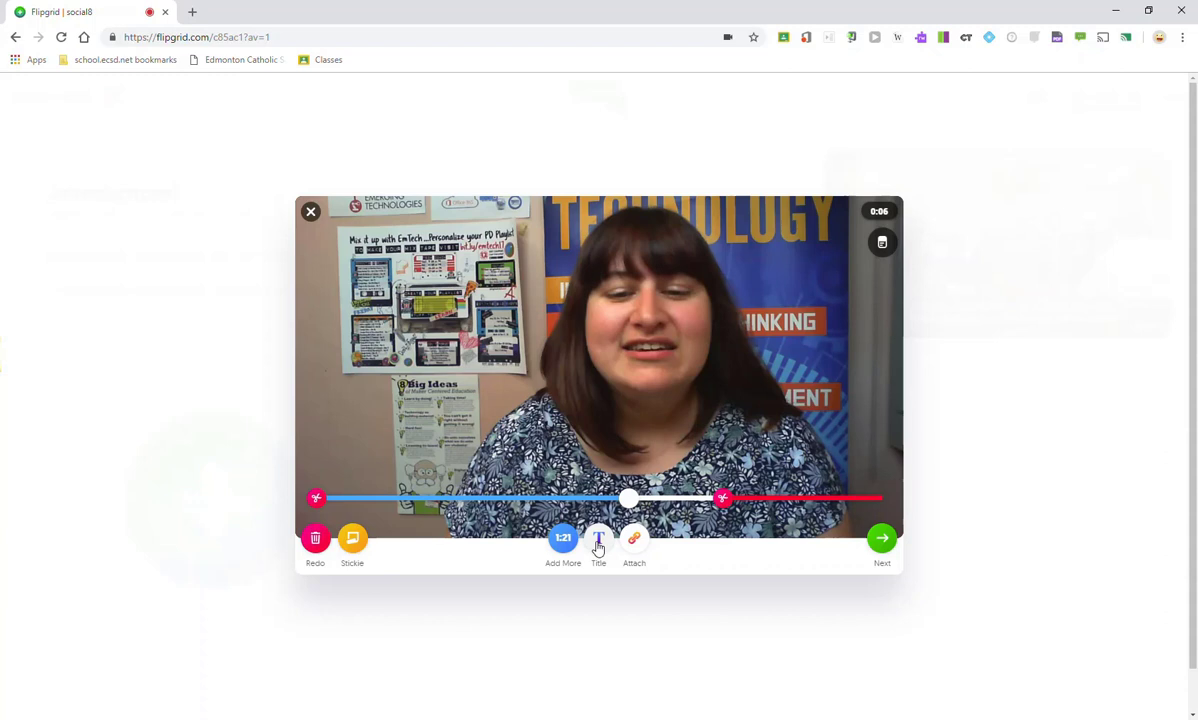
mouse_move(600, 548)
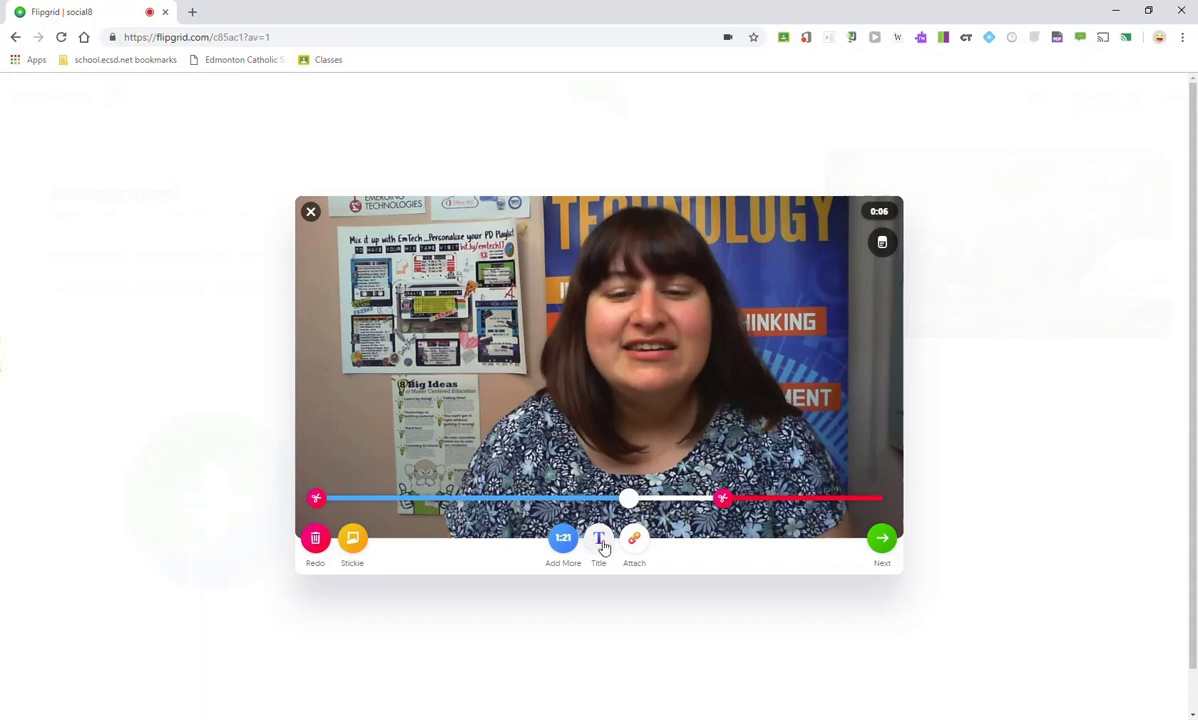
left_click(598, 538)
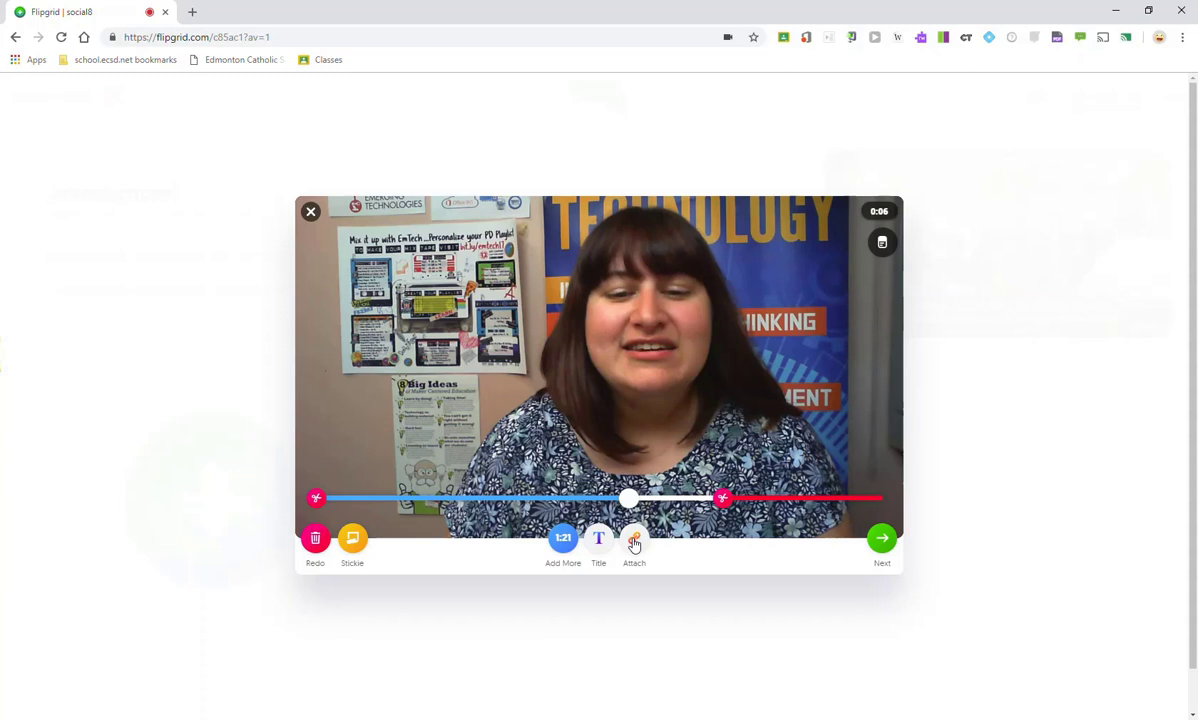
left_click(634, 538)
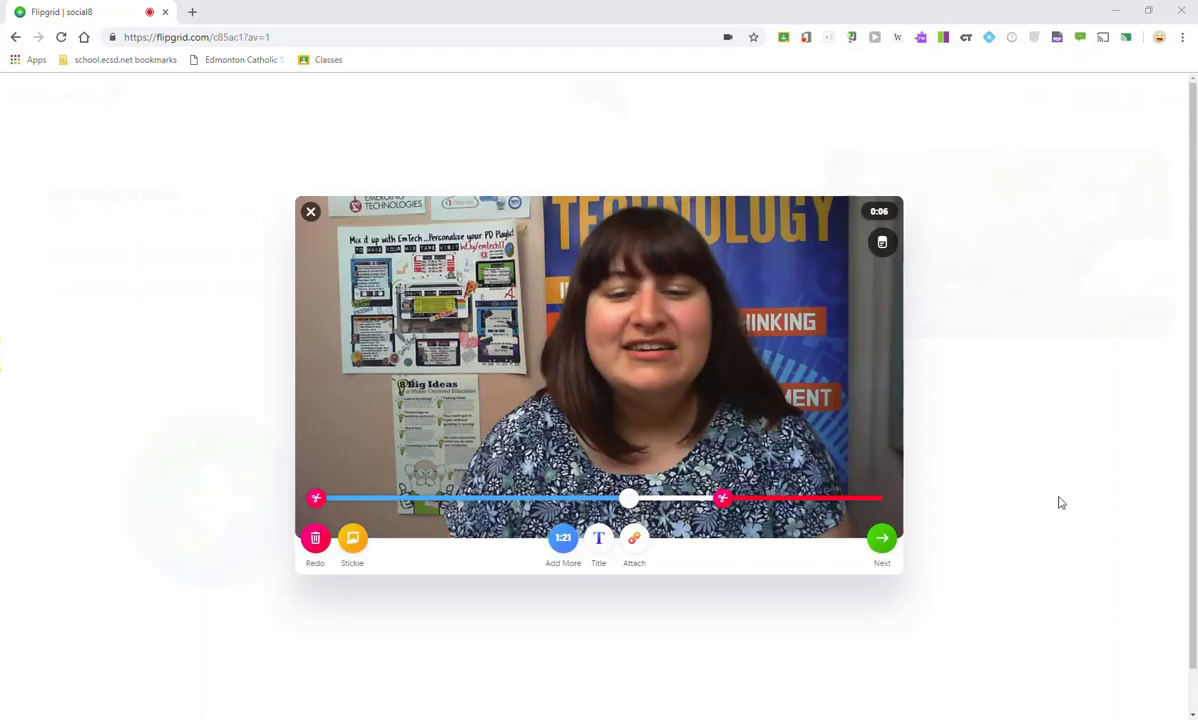
mouse_move(920, 554)
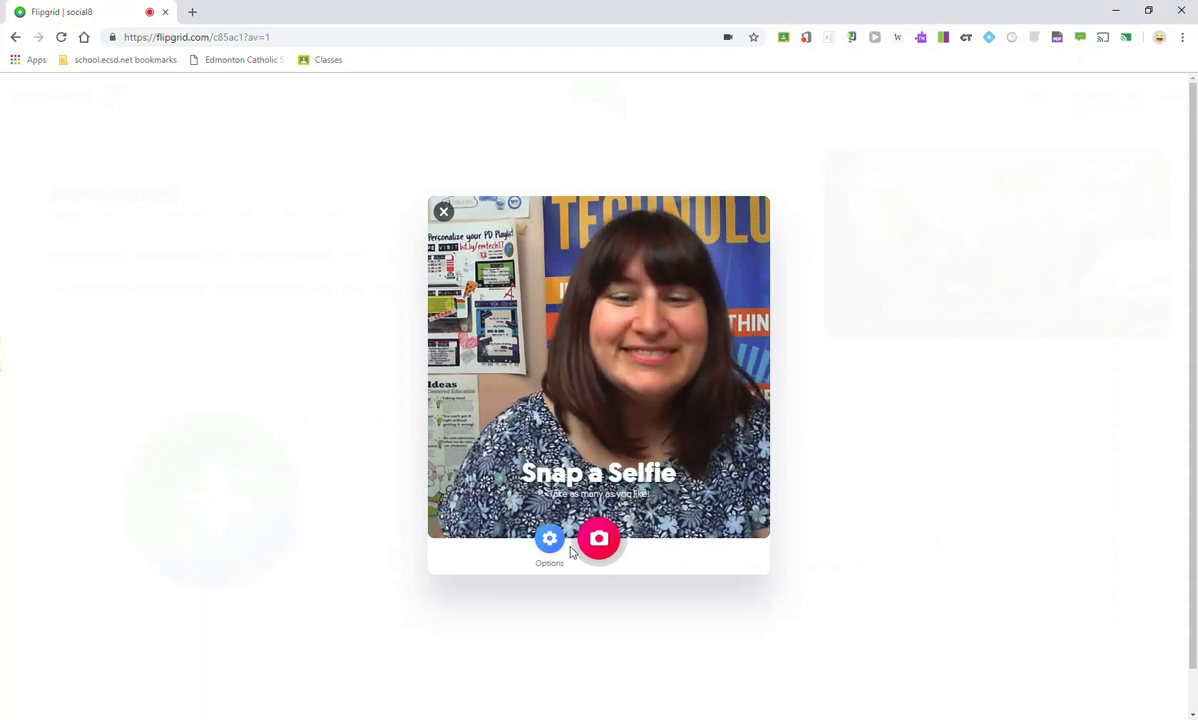
Snap a selfie, decorate it with the #MAGICAL sticker, and submit the response.
left_click(598, 538)
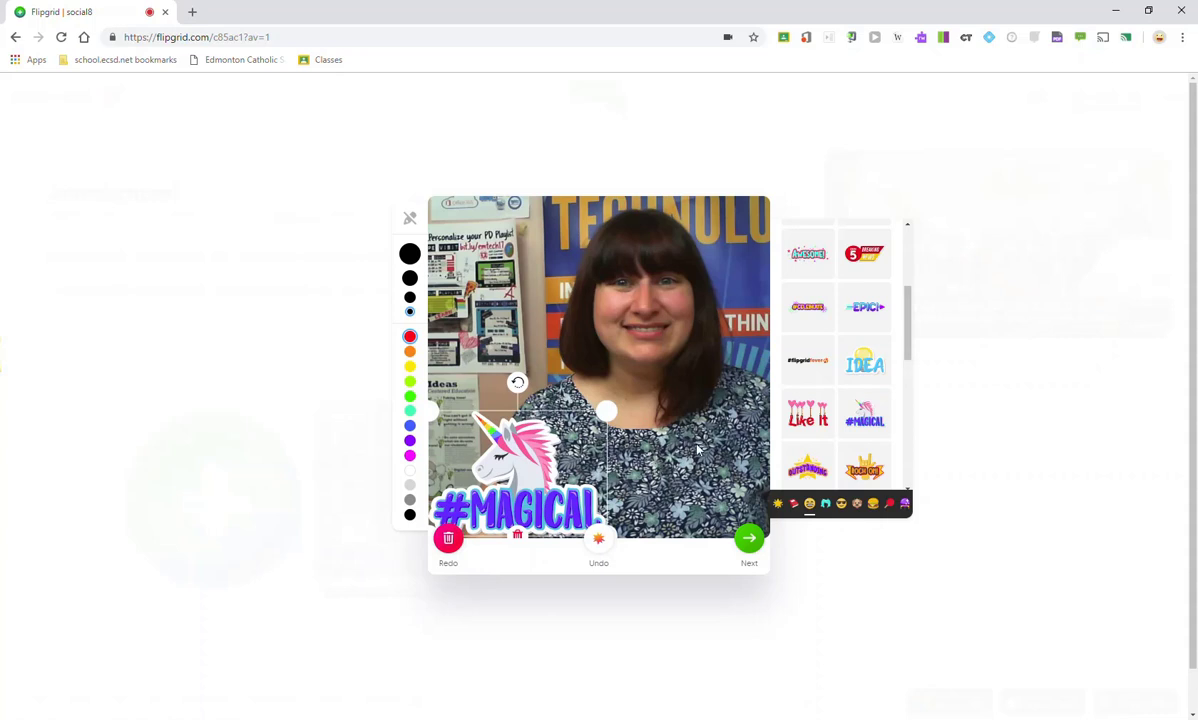
left_click(749, 538)
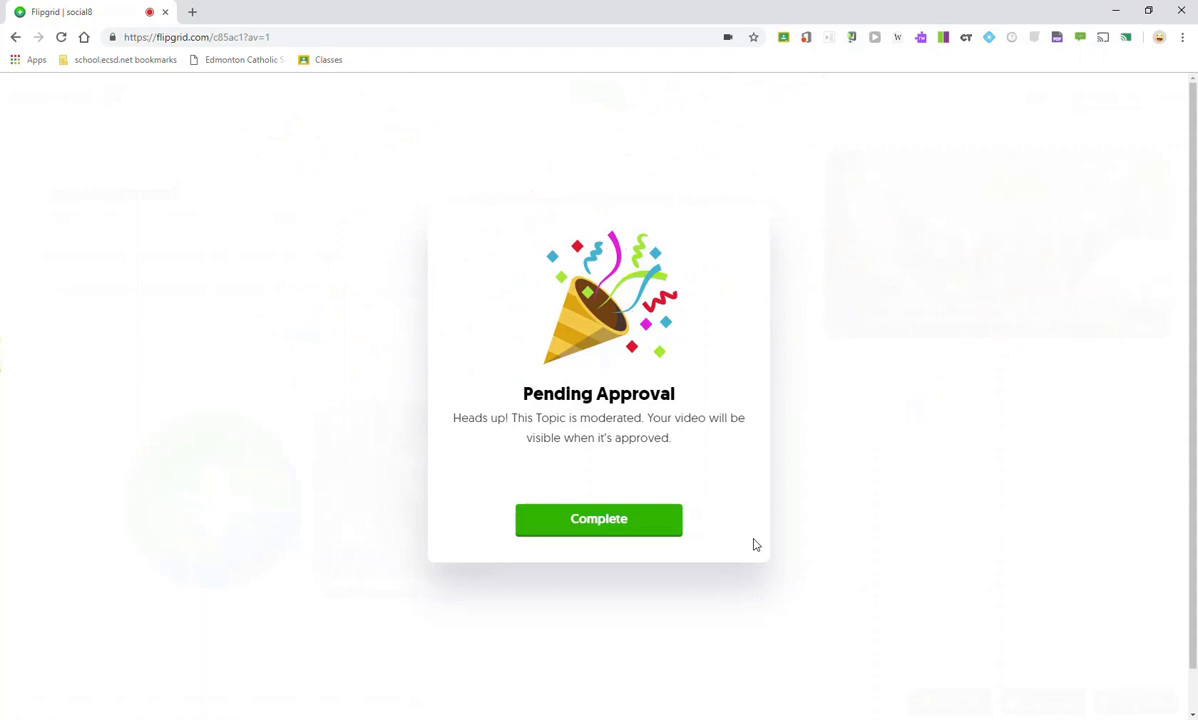
mouse_move(756, 412)
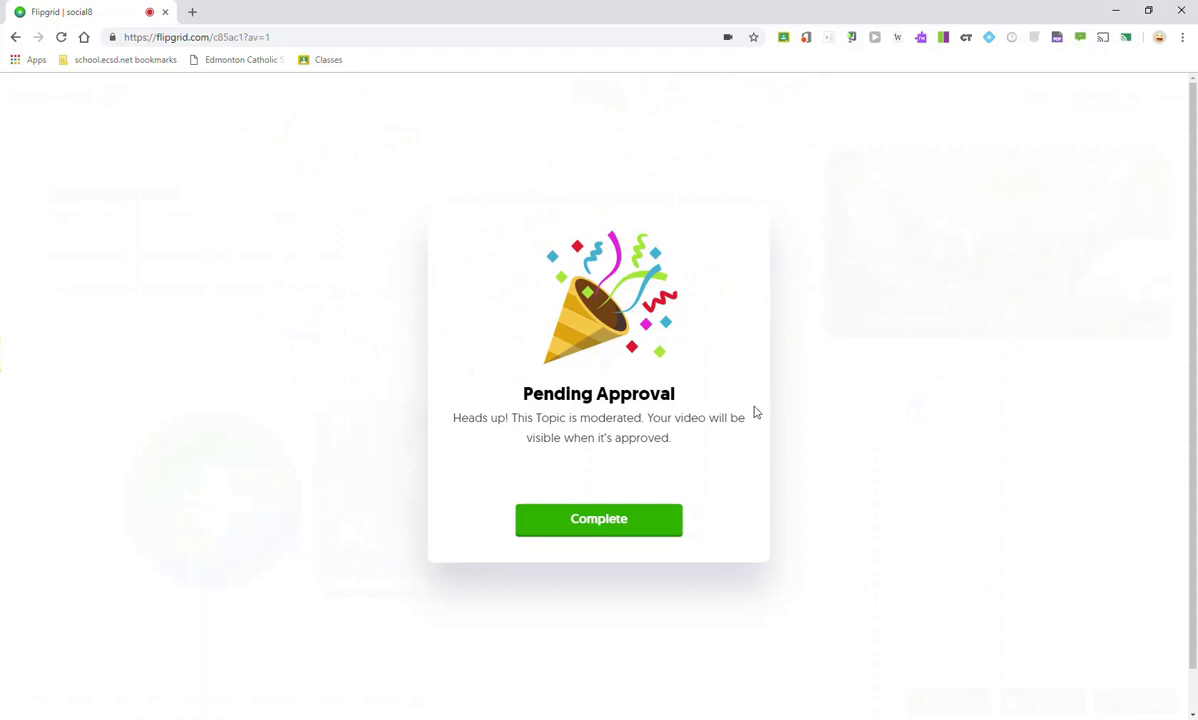
mouse_move(588, 458)
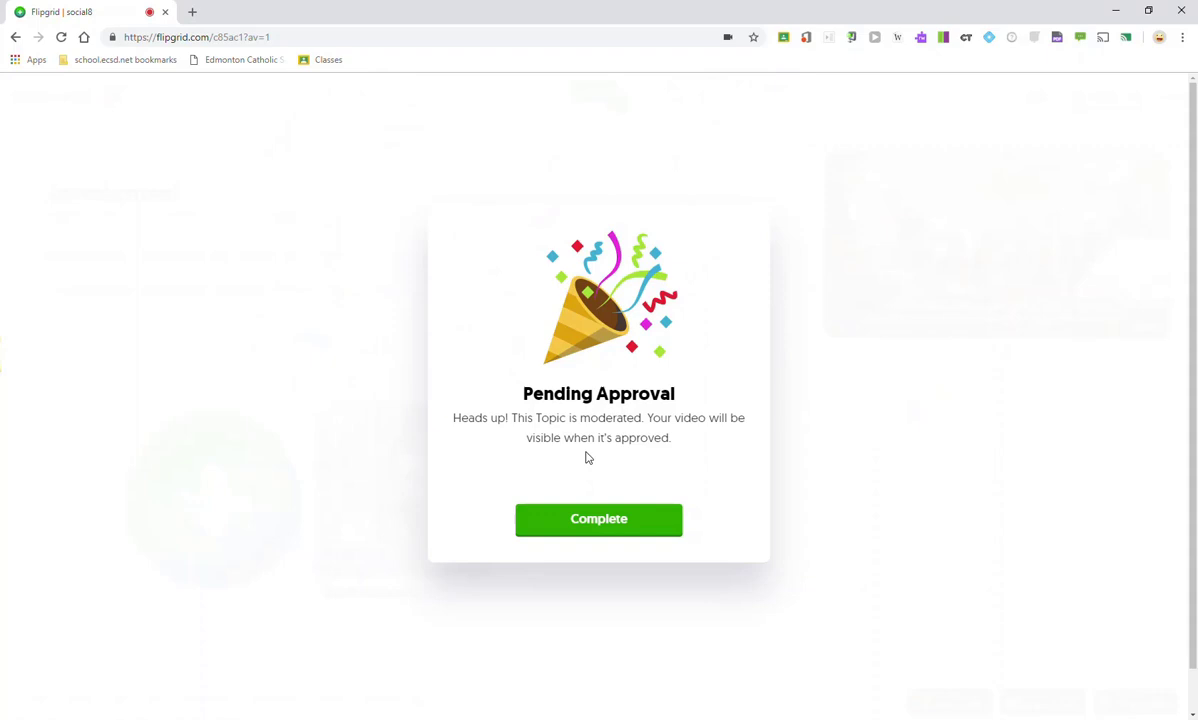
mouse_move(630, 347)
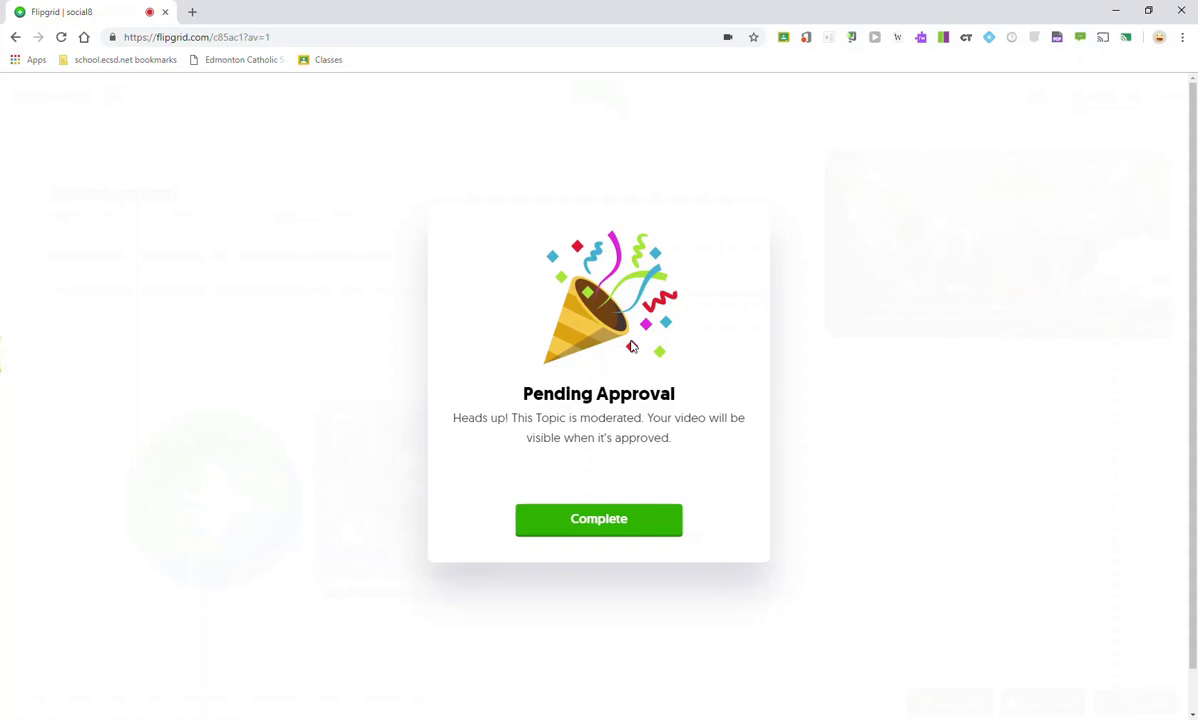
mouse_move(602, 388)
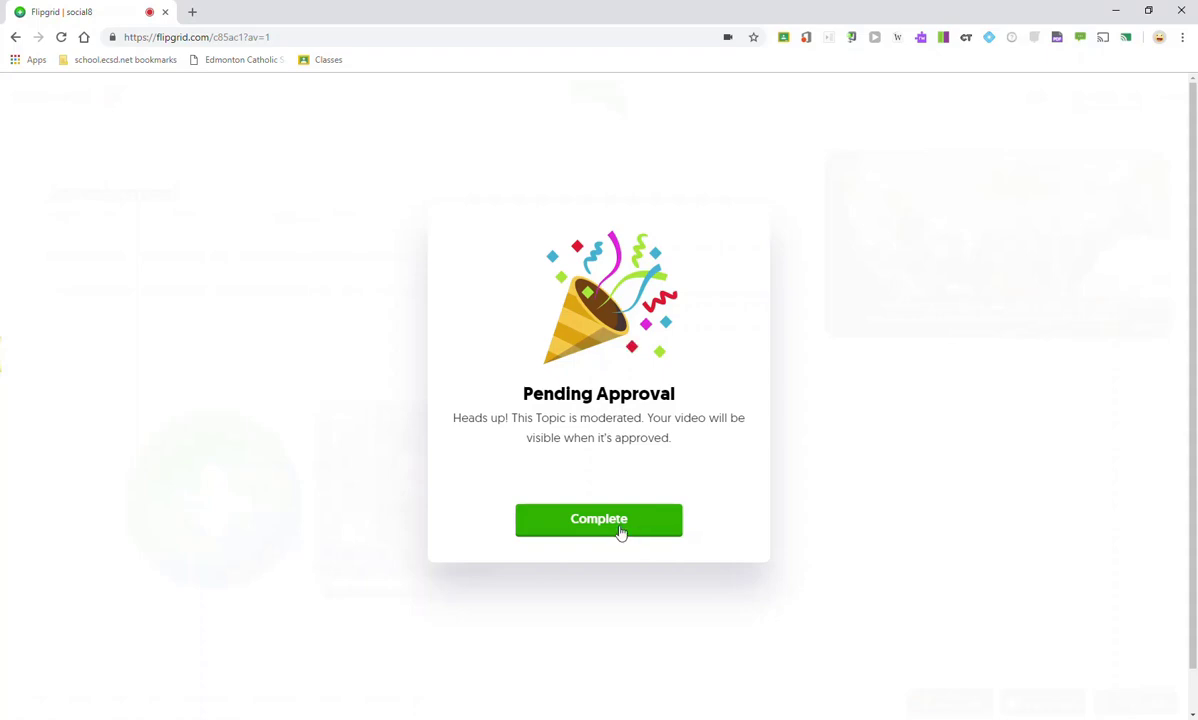
Close the Pending Approval dialog to return to the Introductions! topic page.
left_click(598, 519)
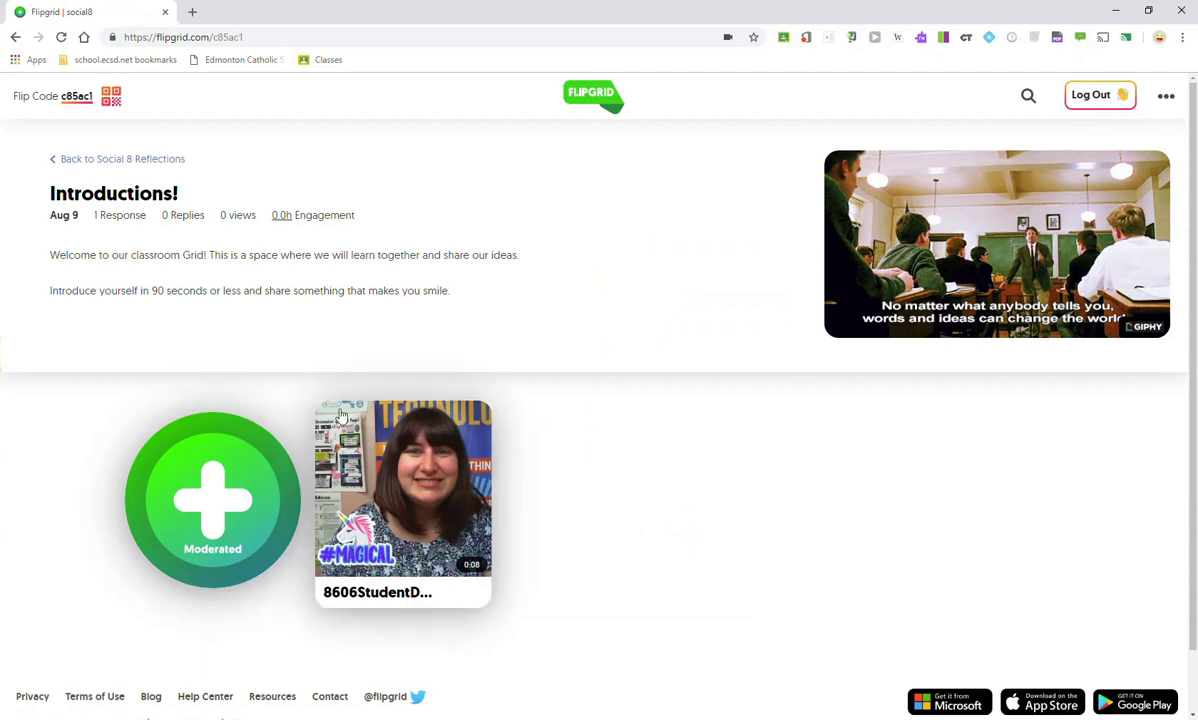
mouse_move(362, 583)
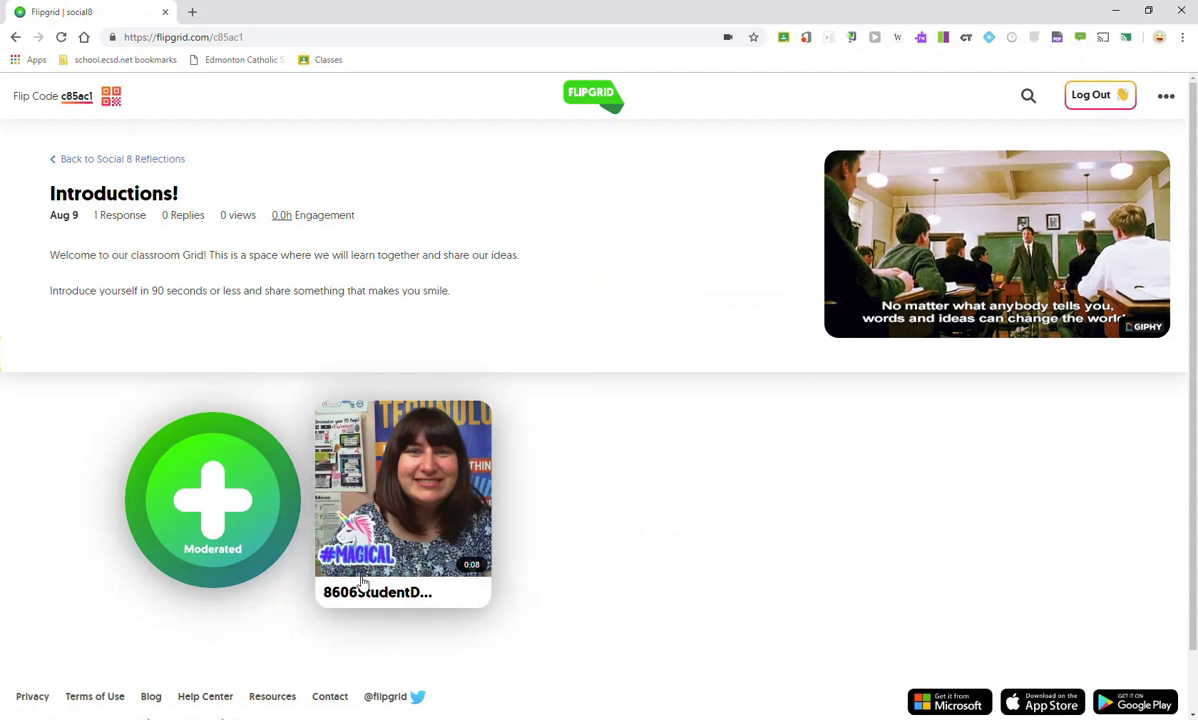
mouse_move(345, 470)
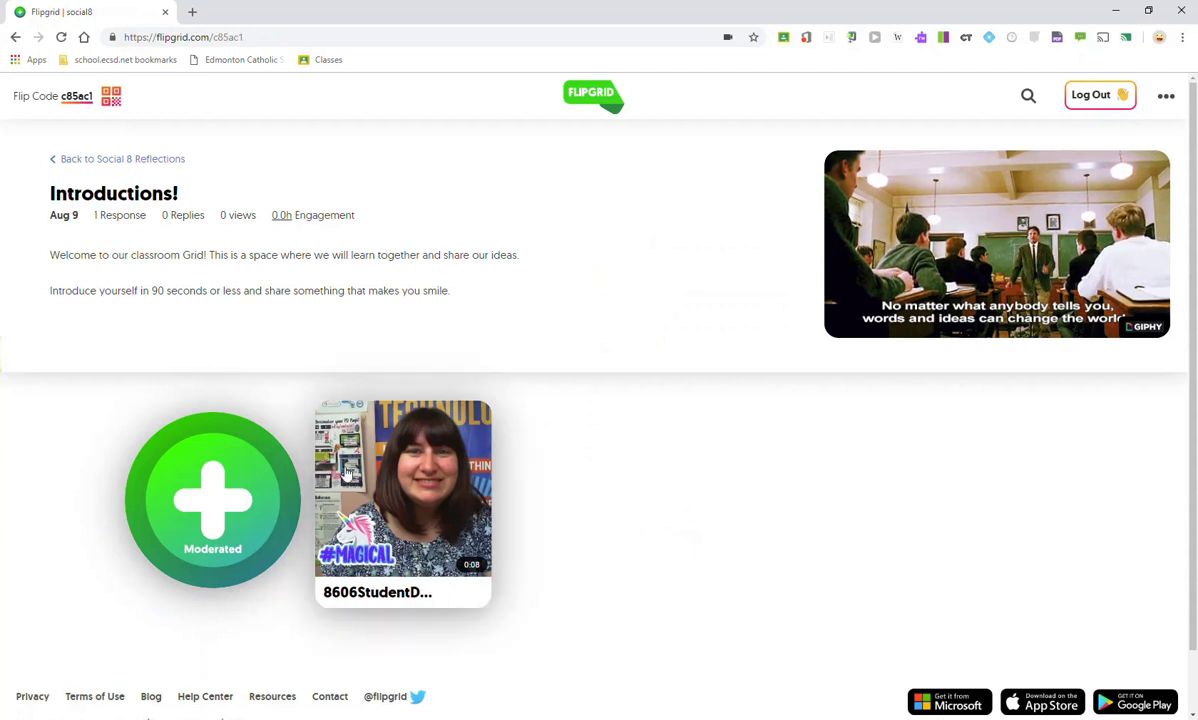
mouse_move(230, 508)
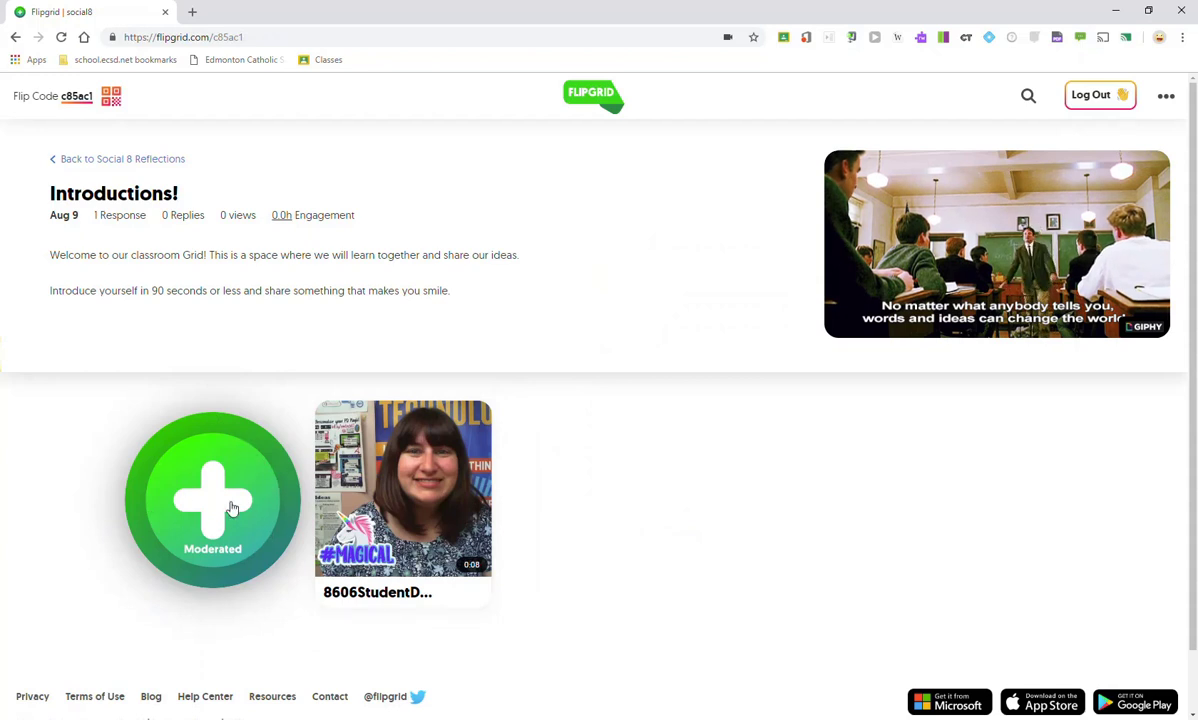
mouse_move(475, 417)
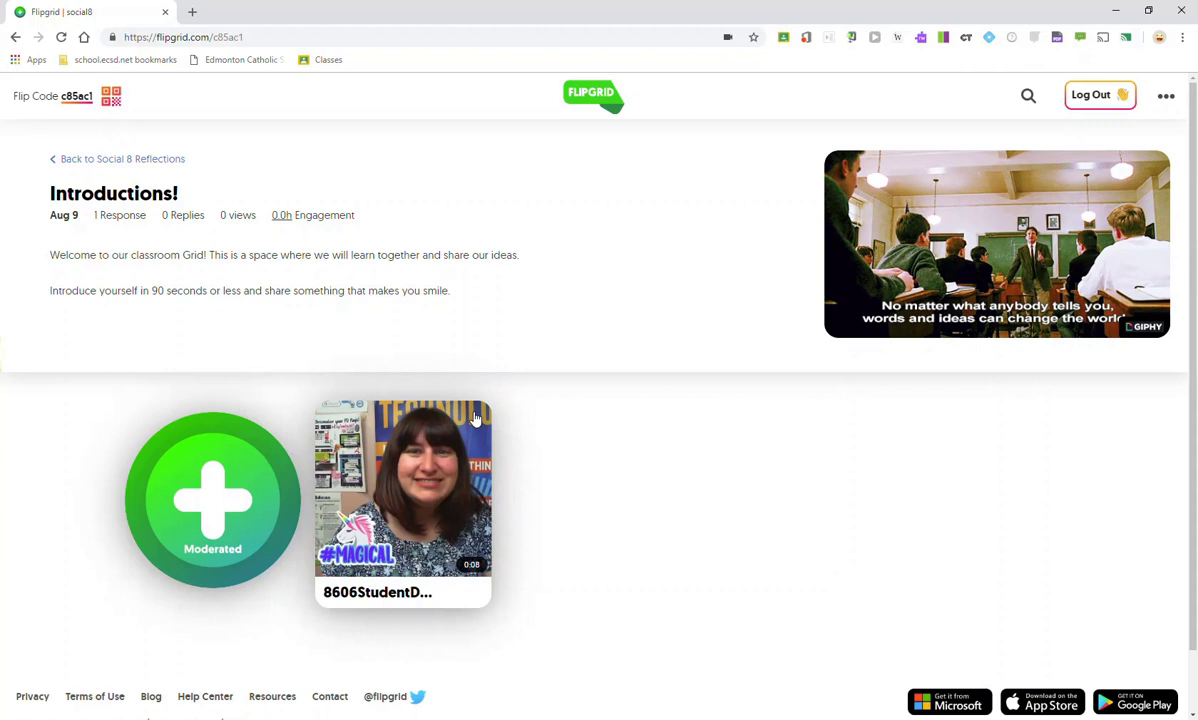
mouse_move(1076, 403)
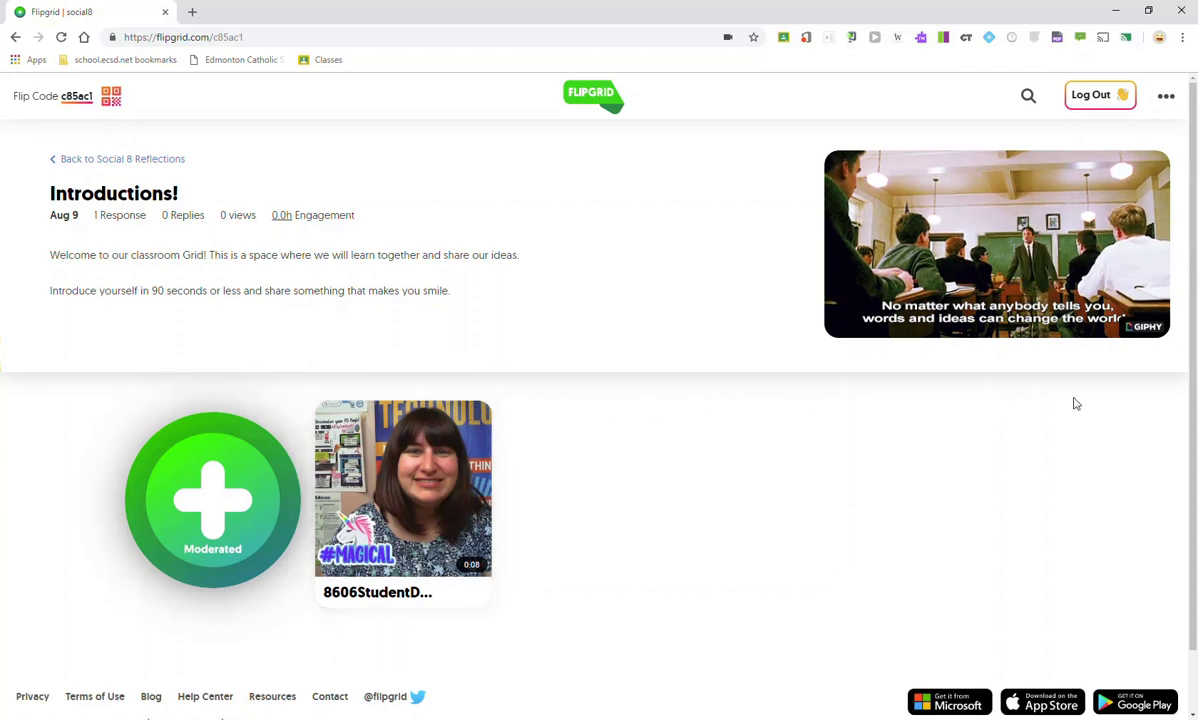
mouse_move(575, 427)
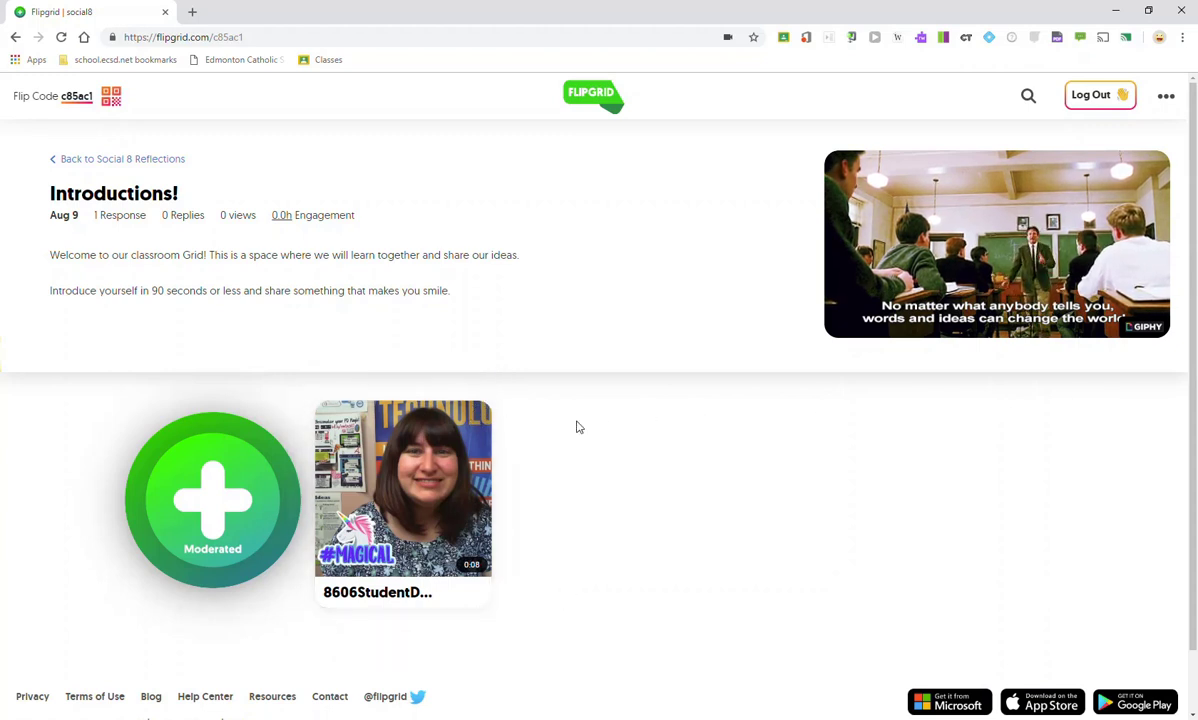